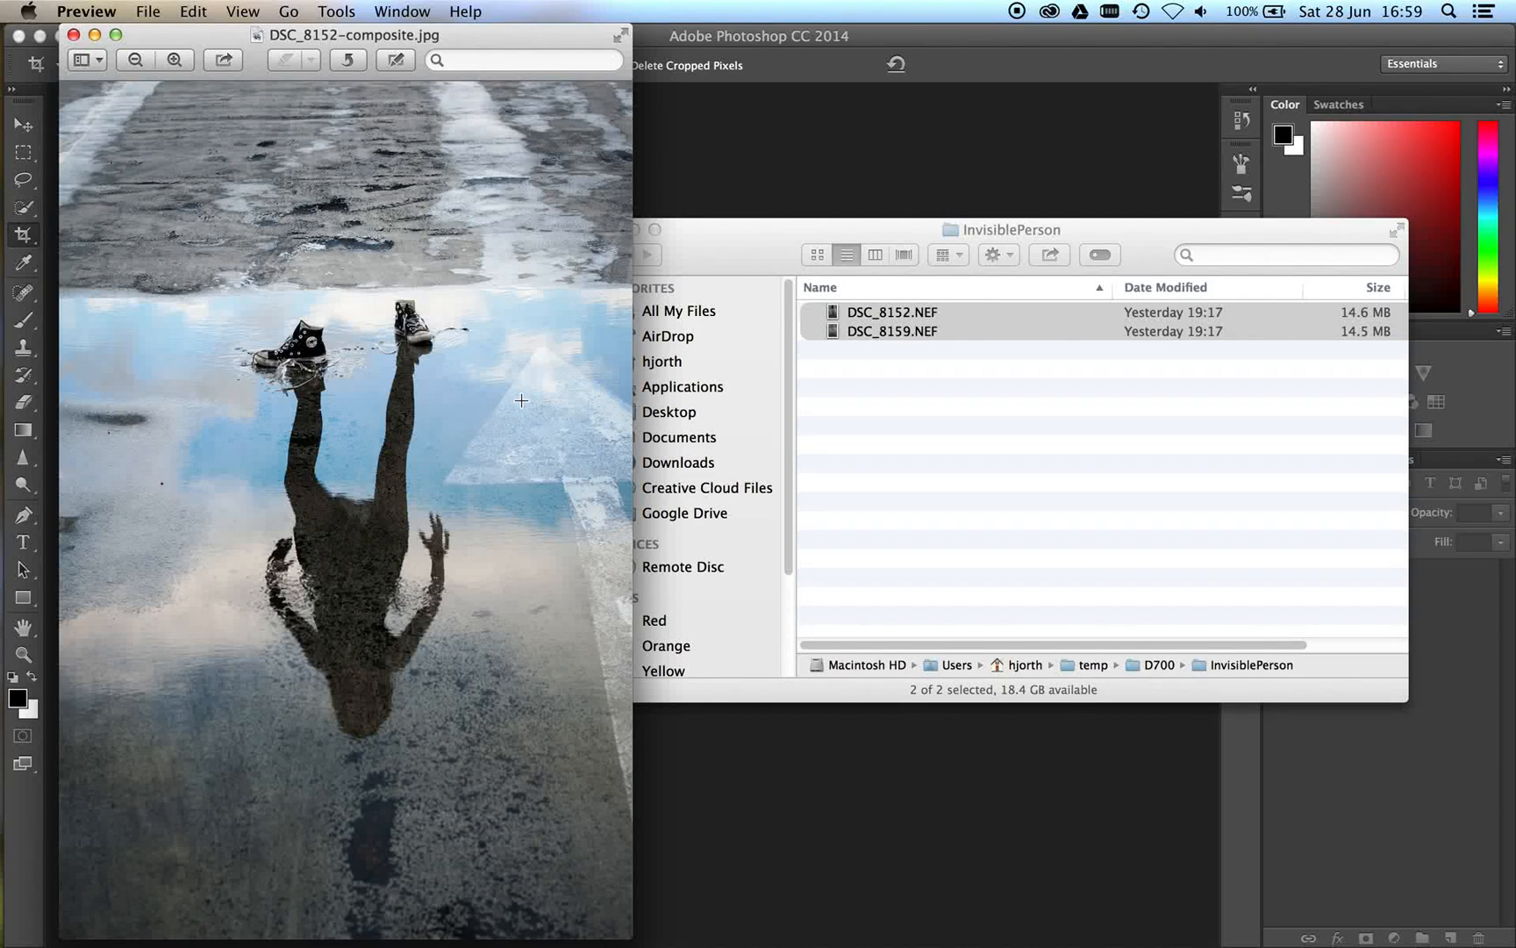
mouse_move(437, 829)
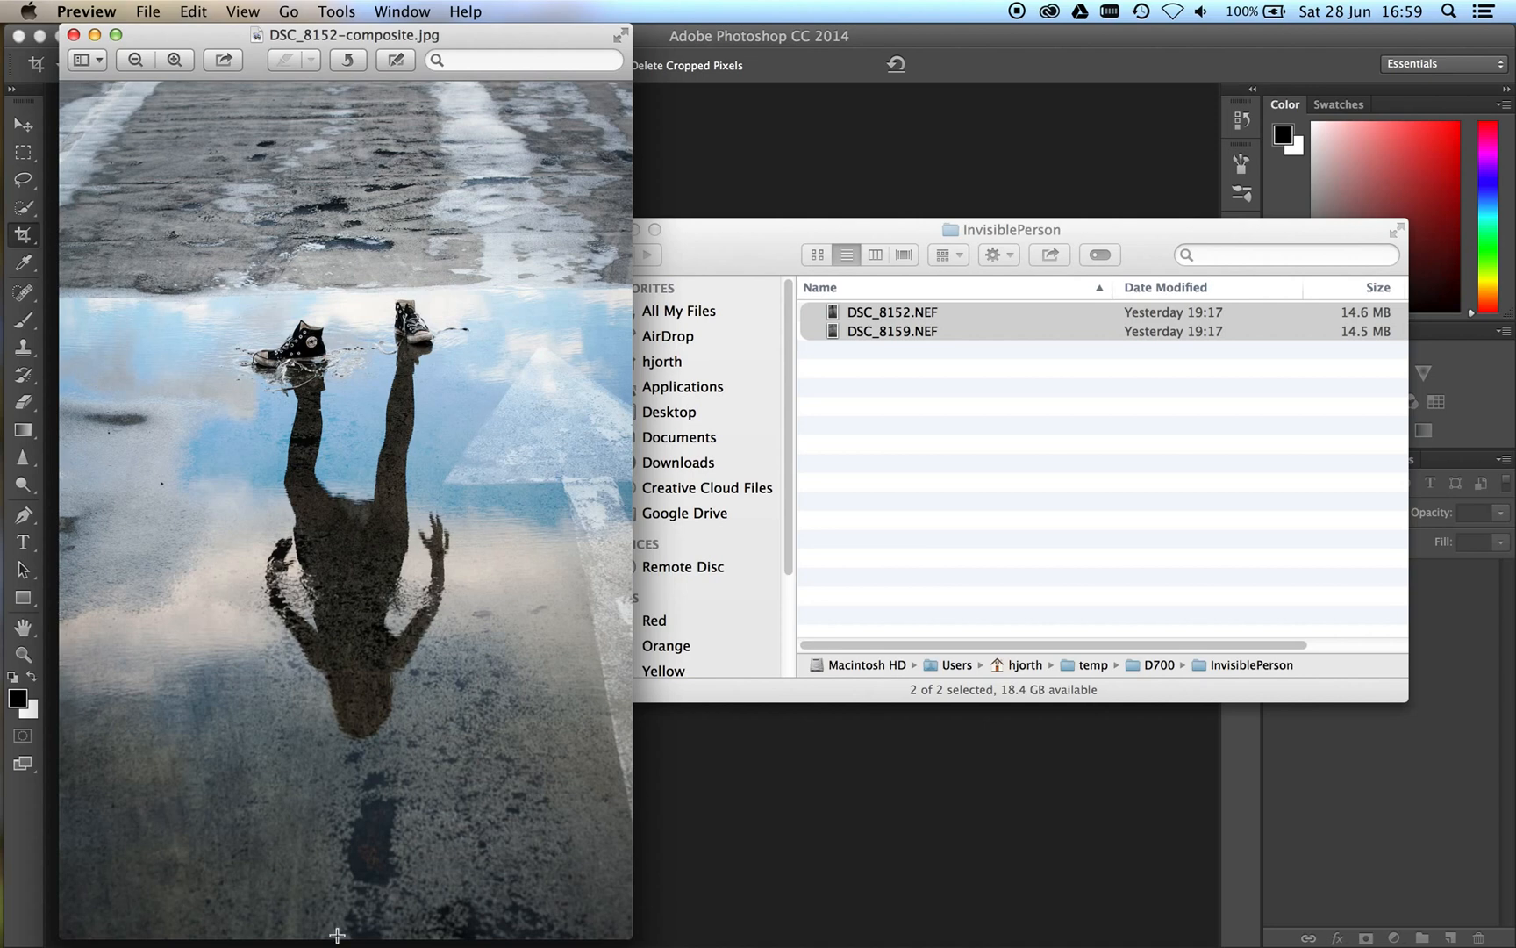
mouse_move(306, 288)
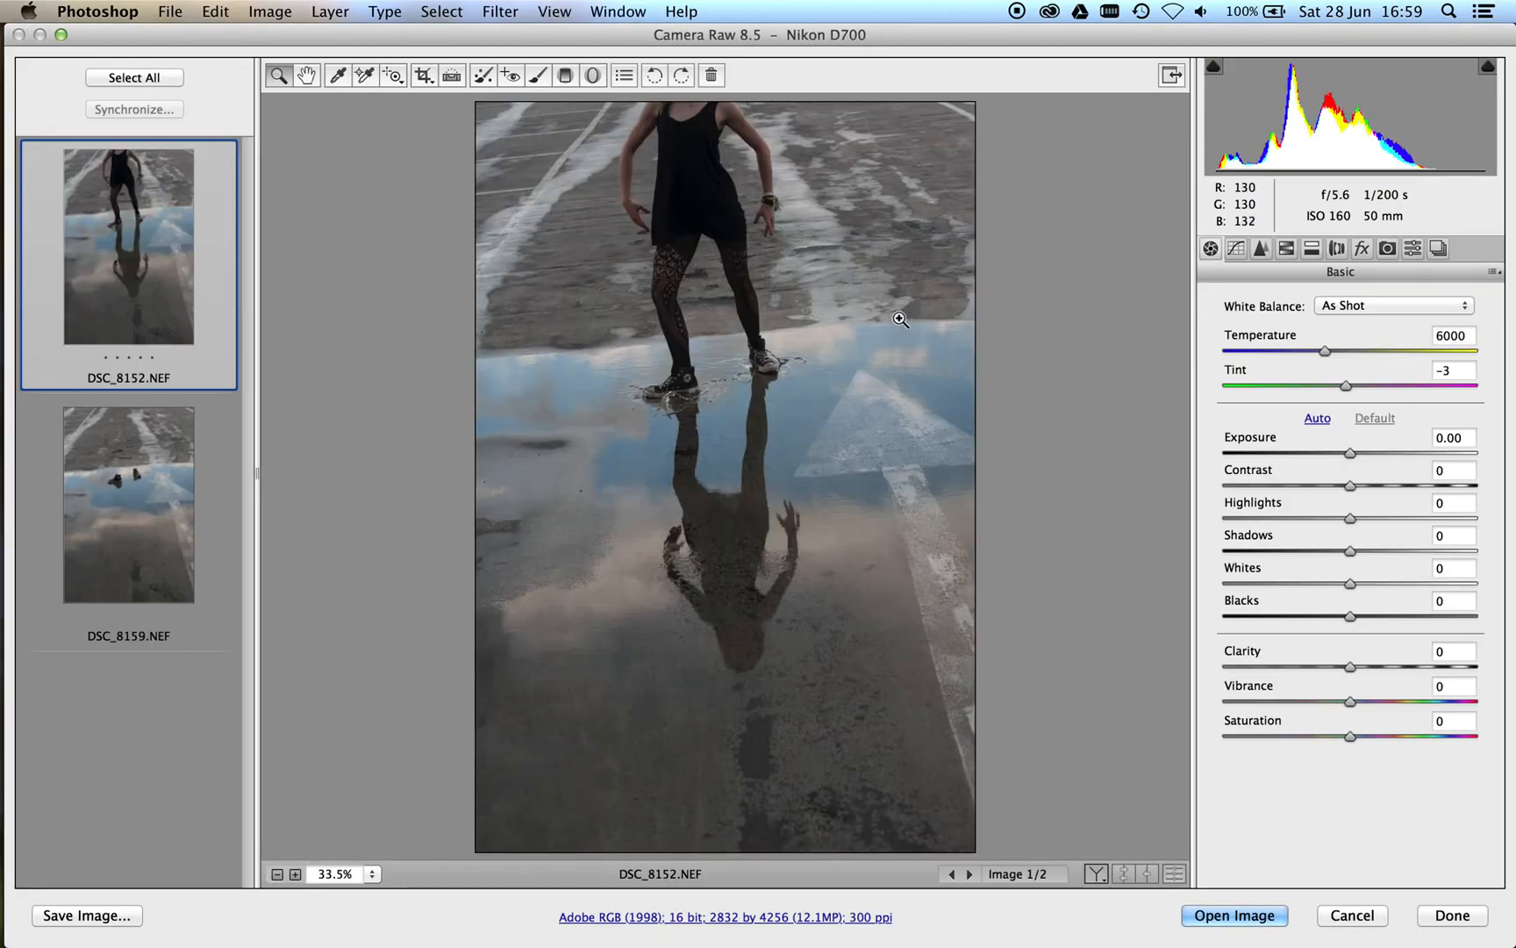
mouse_move(789, 133)
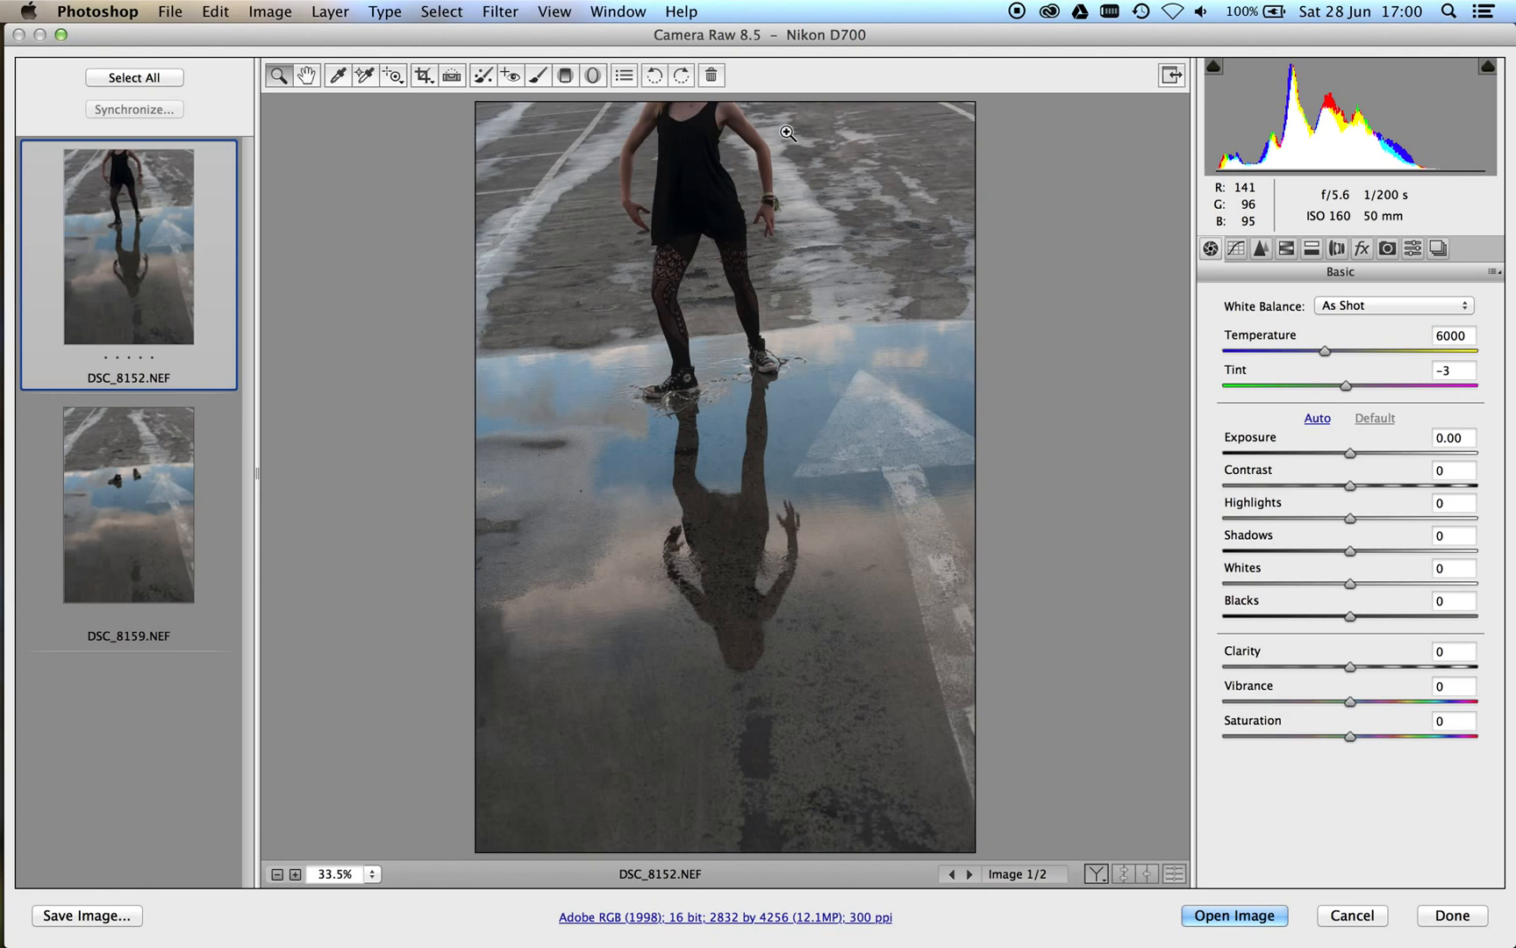
mouse_move(274, 404)
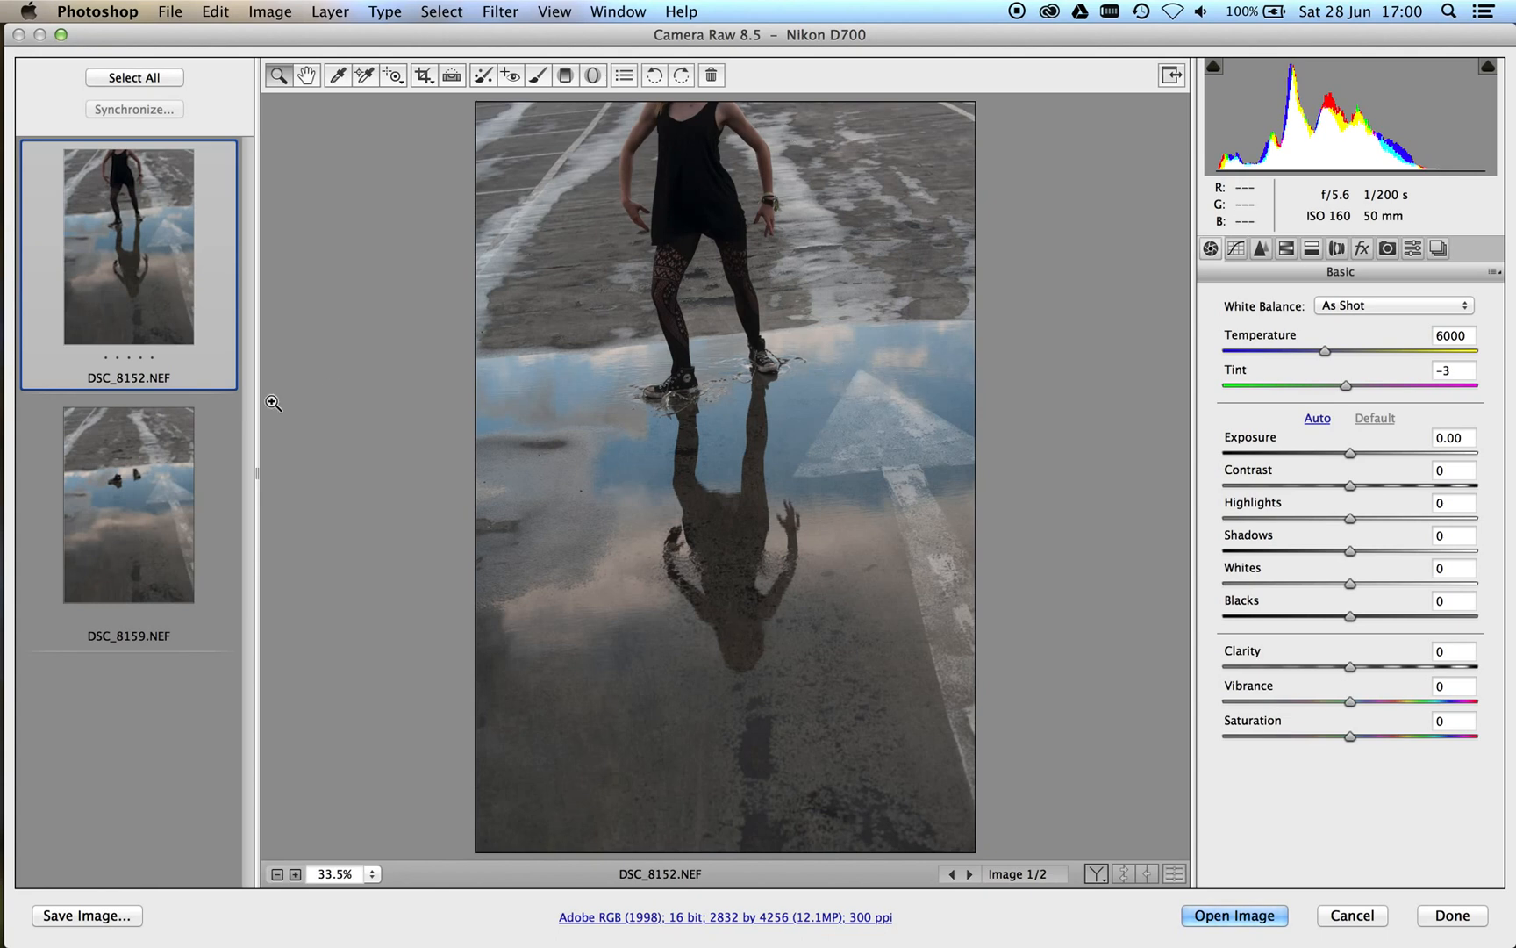
- Preview DSC_8159, the shot with only the sneakers in the puddle
left_click(128, 504)
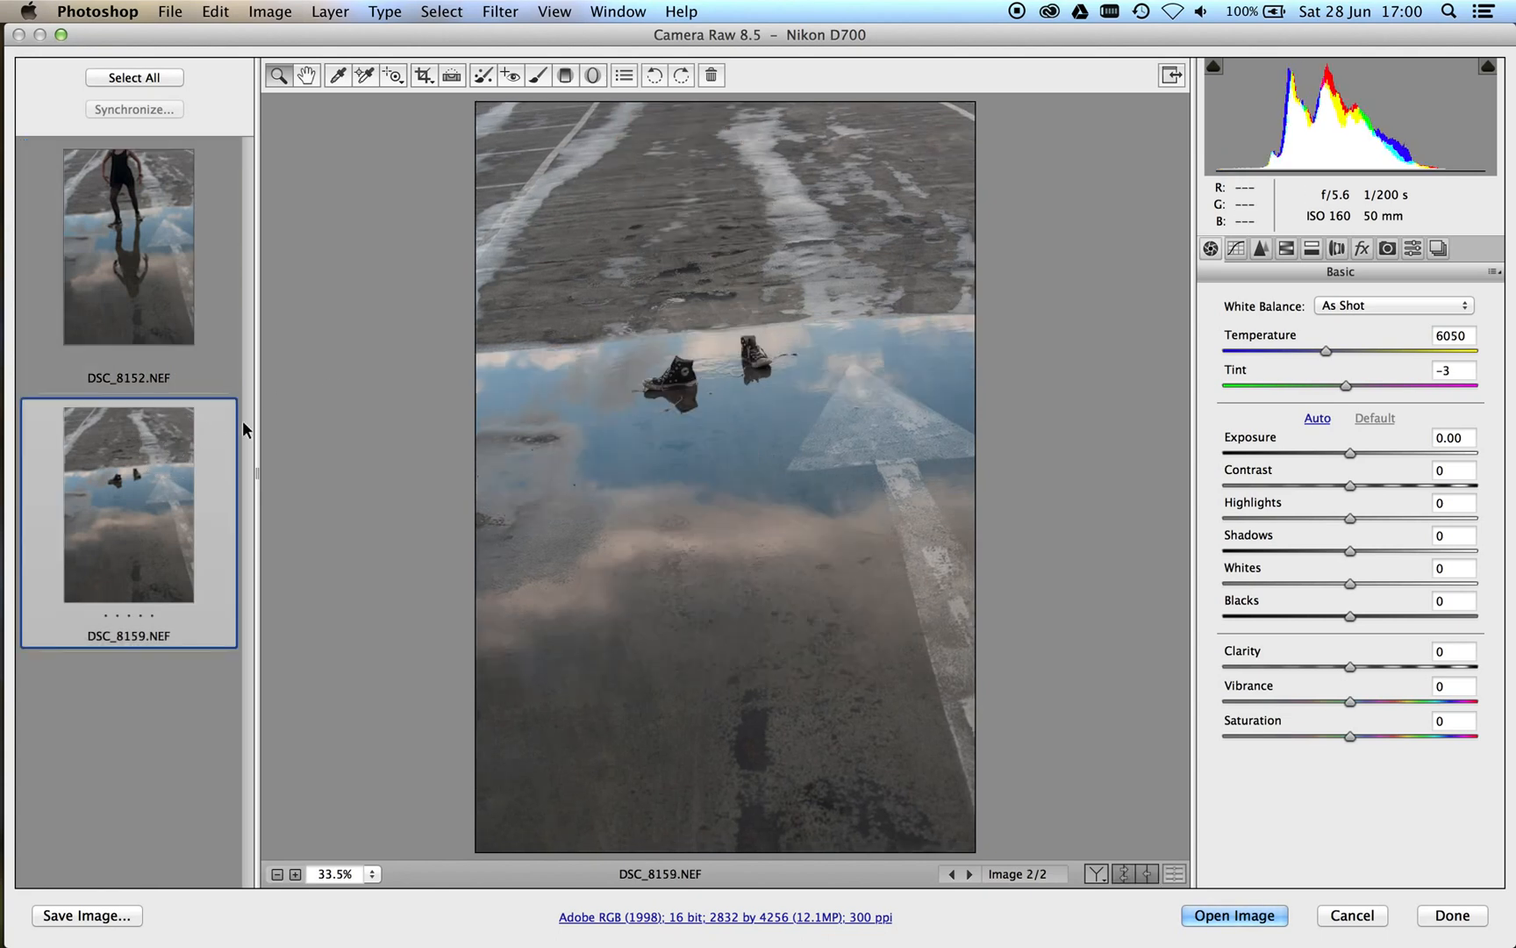
mouse_move(153, 209)
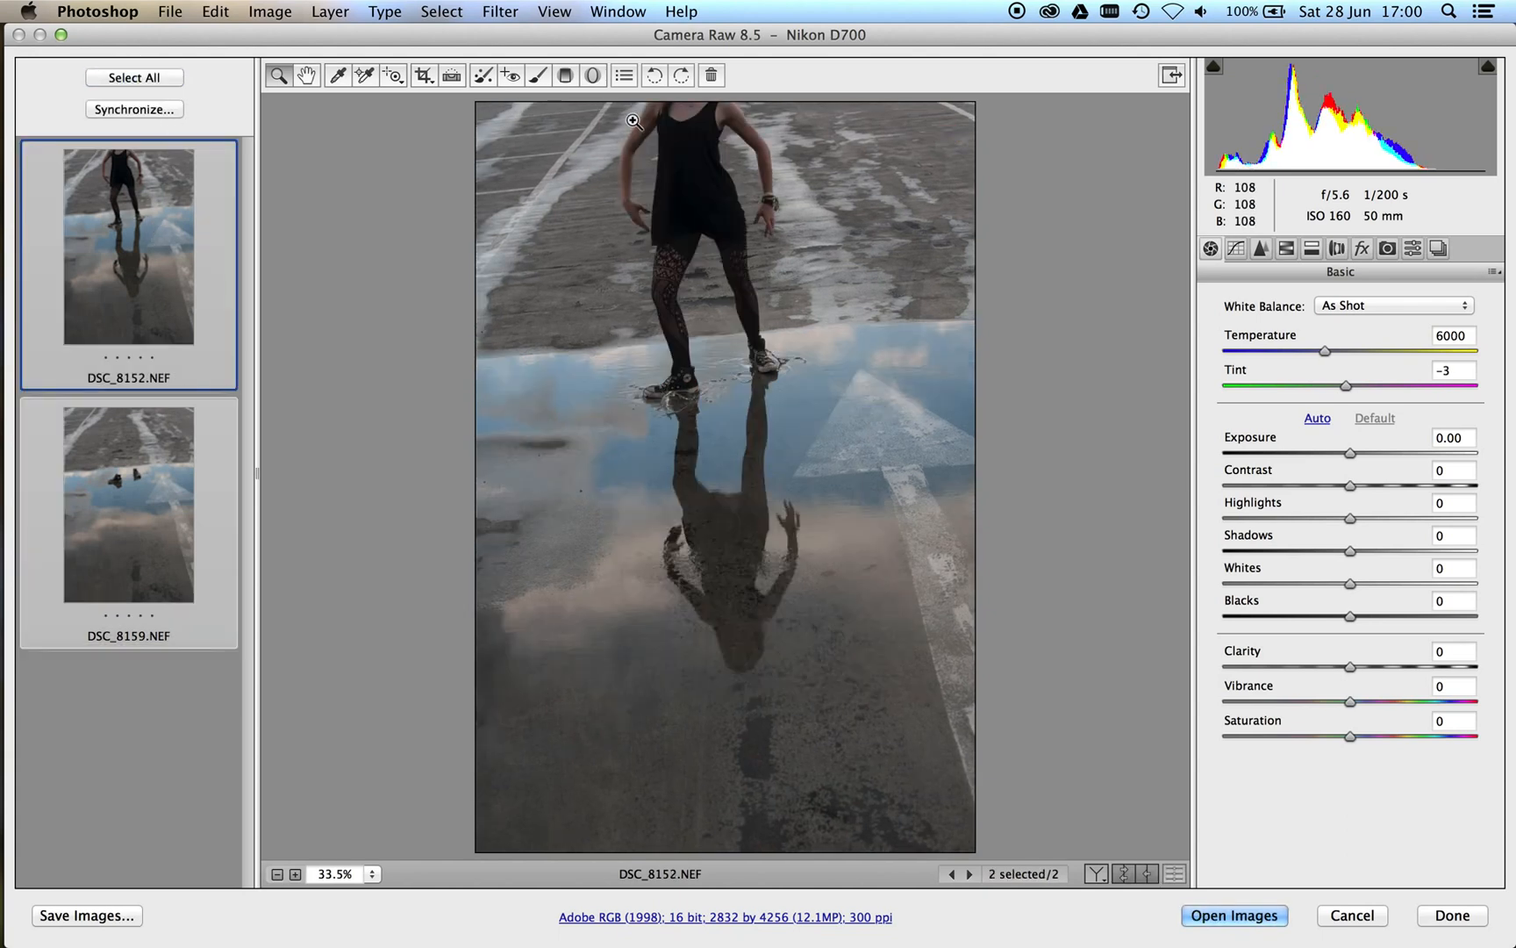
mouse_move(749, 153)
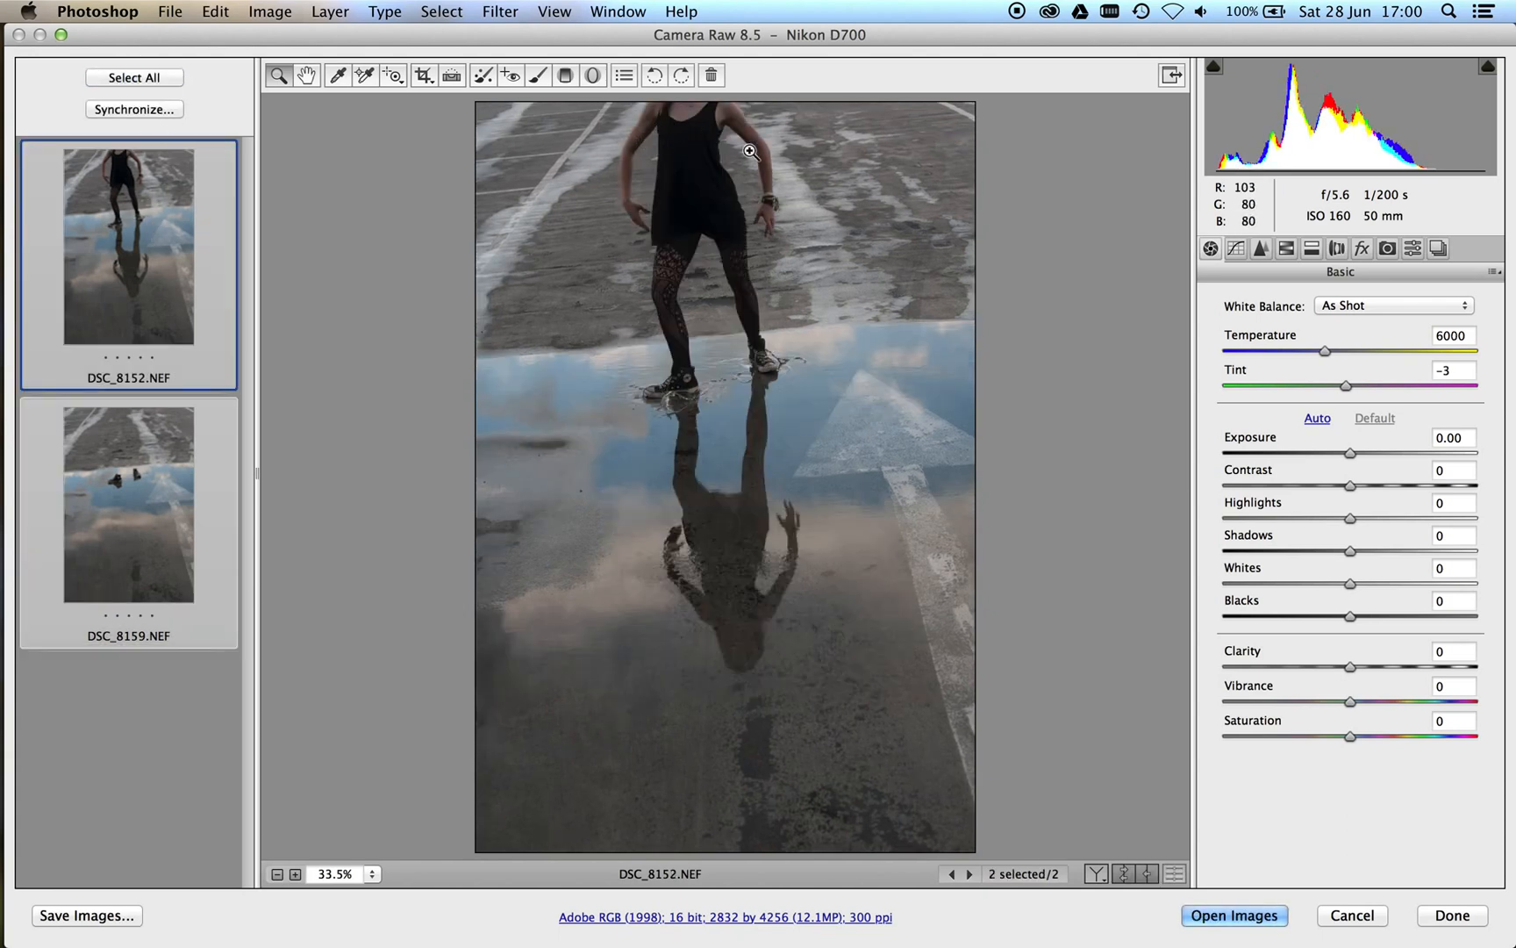
mouse_move(1351, 456)
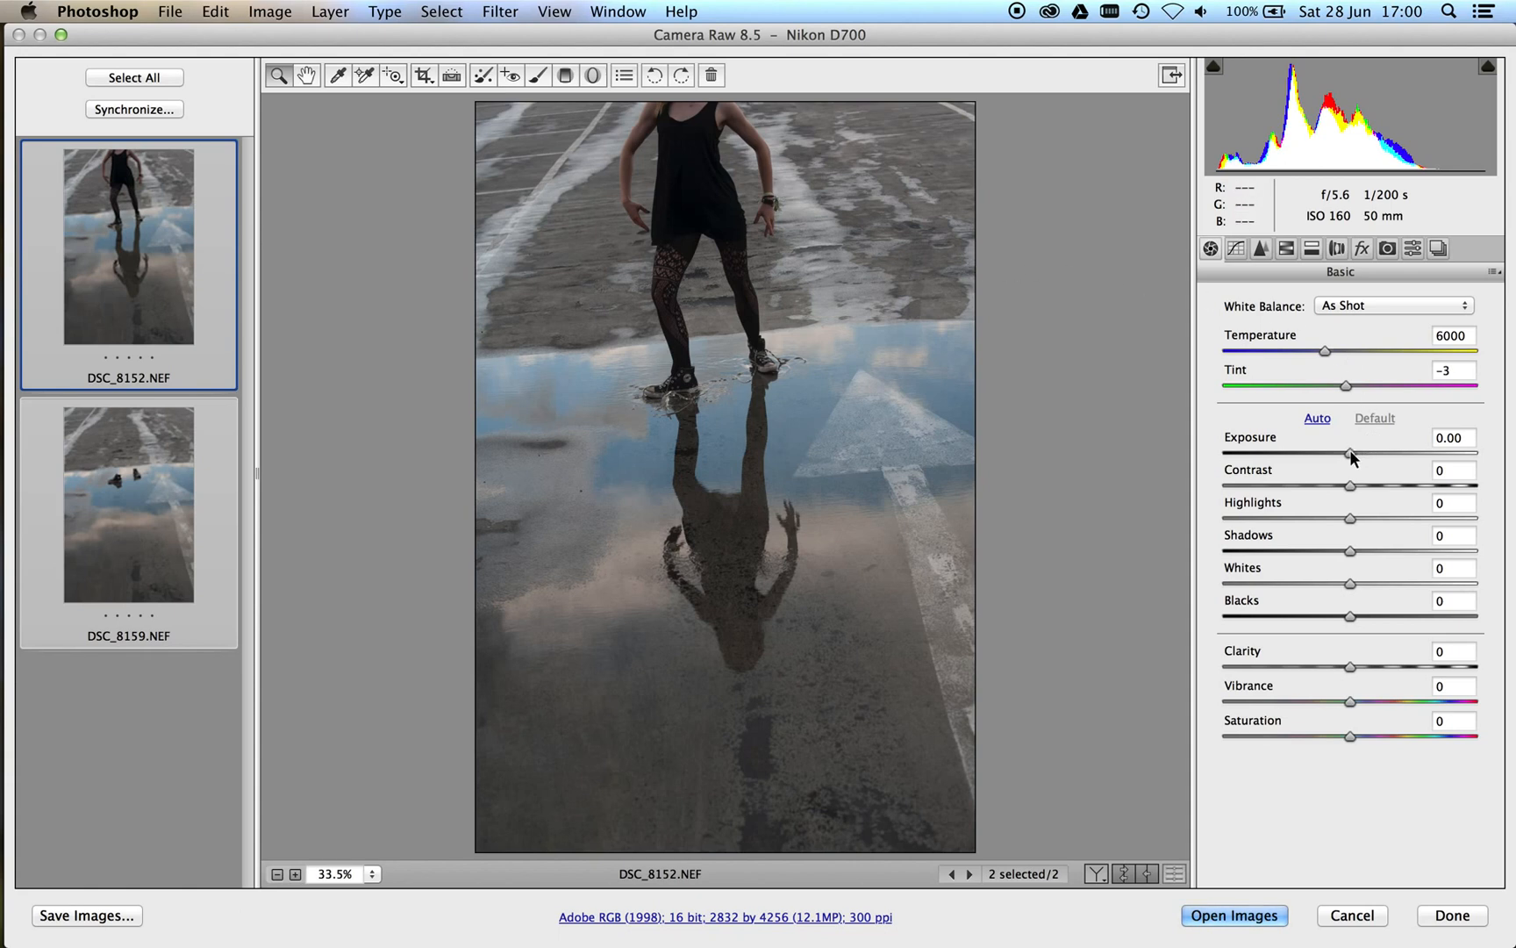
- Raise exposure to +0.45, lift the shadows, deepen the blacks and brighten the whites
left_click_drag(1351, 453, 1364, 453)
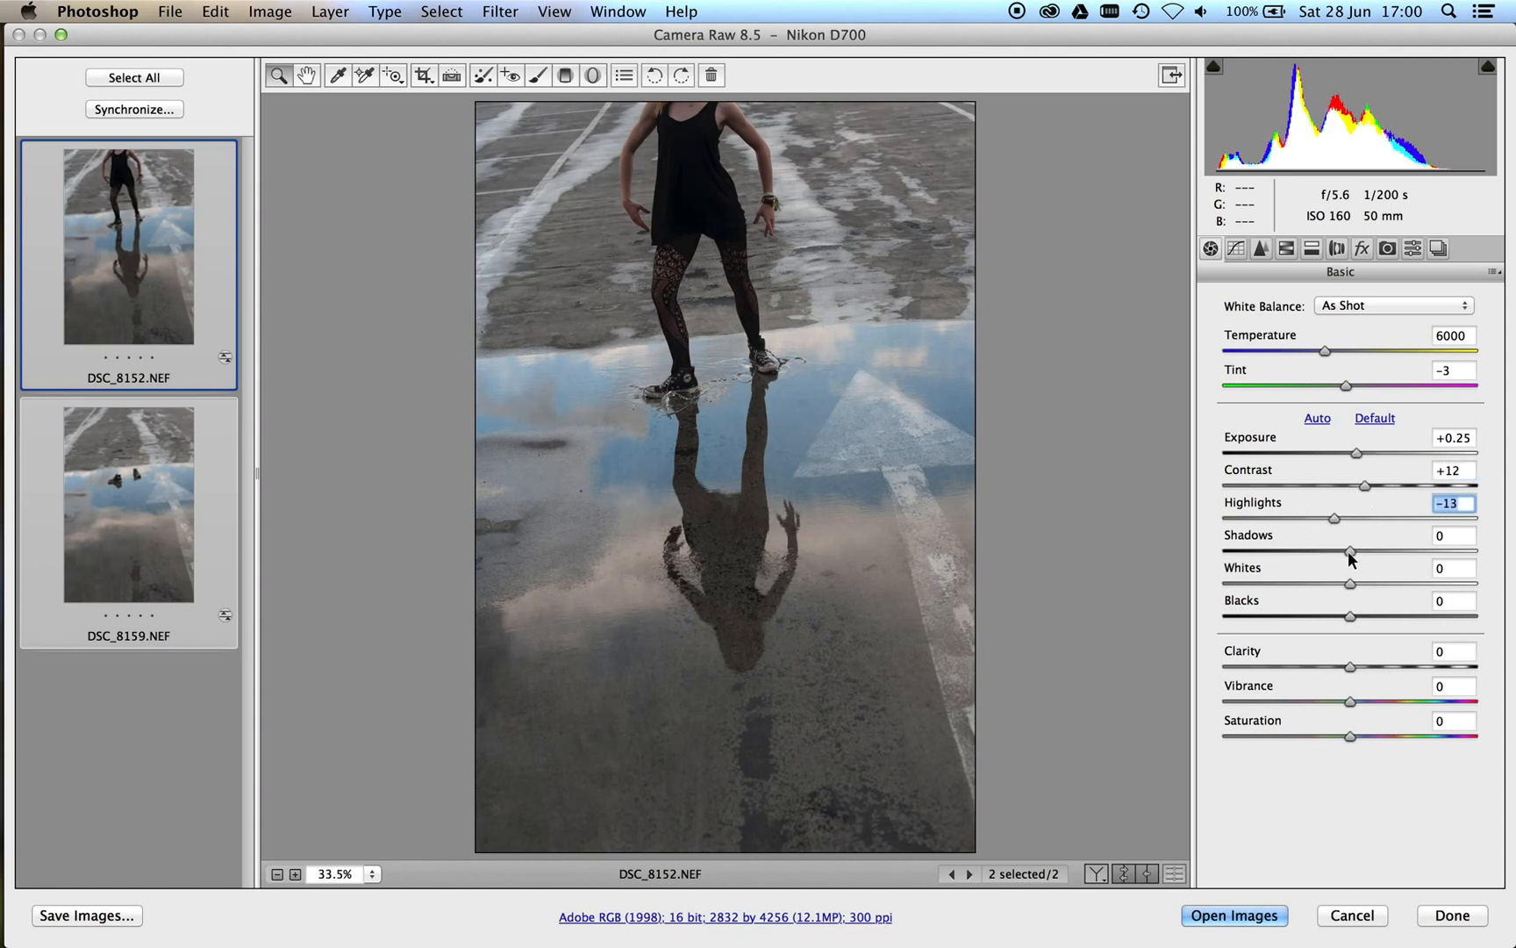
left_click_drag(1350, 551, 1378, 551)
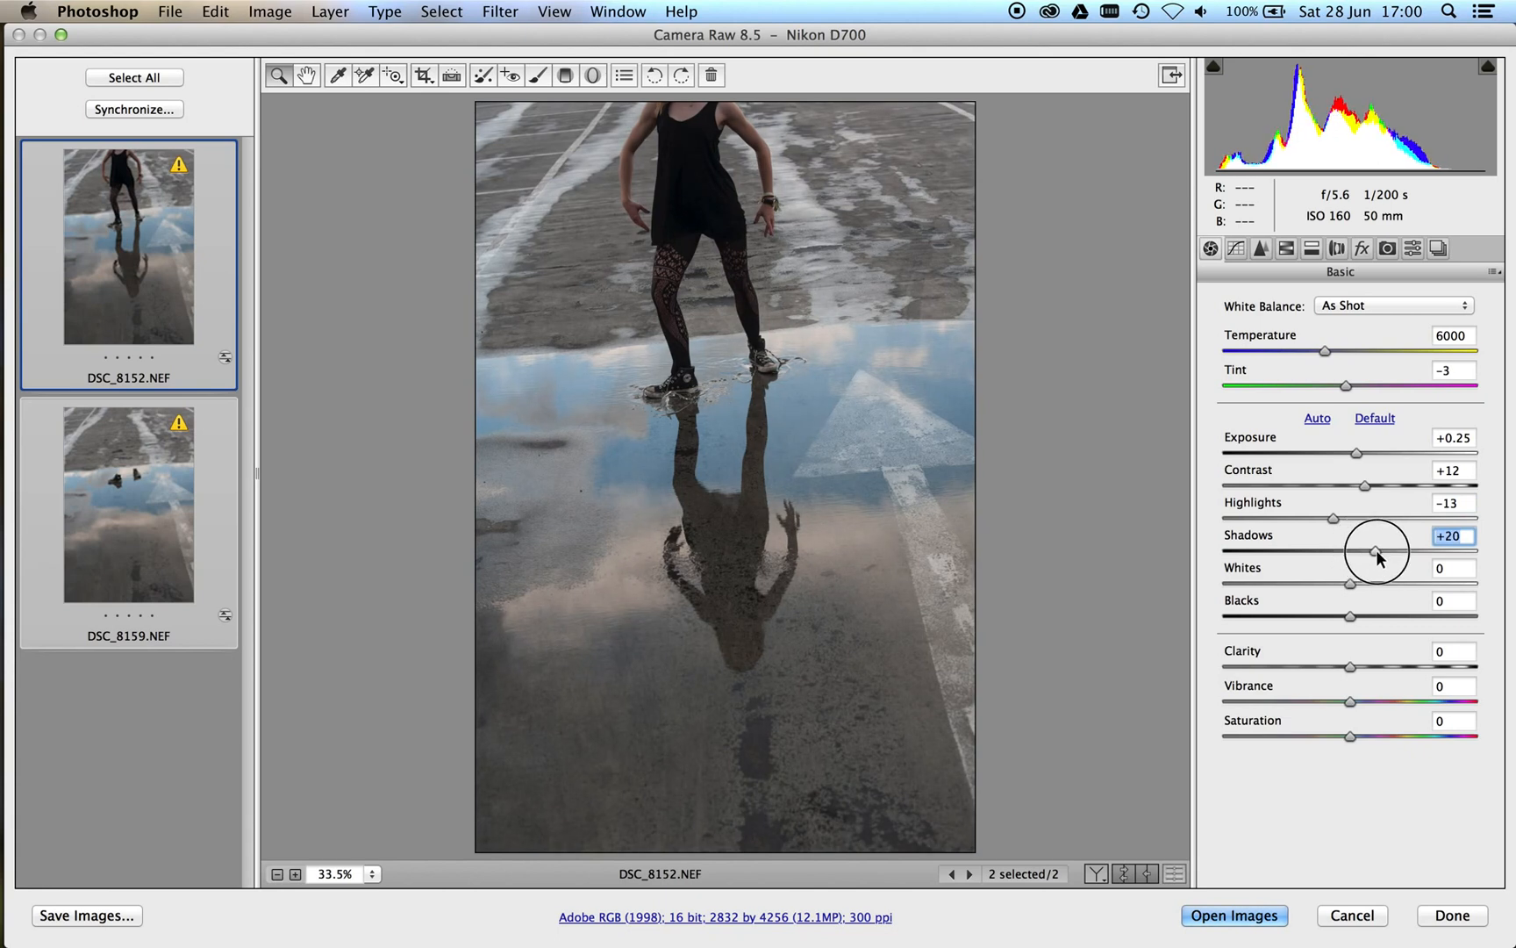
left_click_drag(1378, 551, 1401, 551)
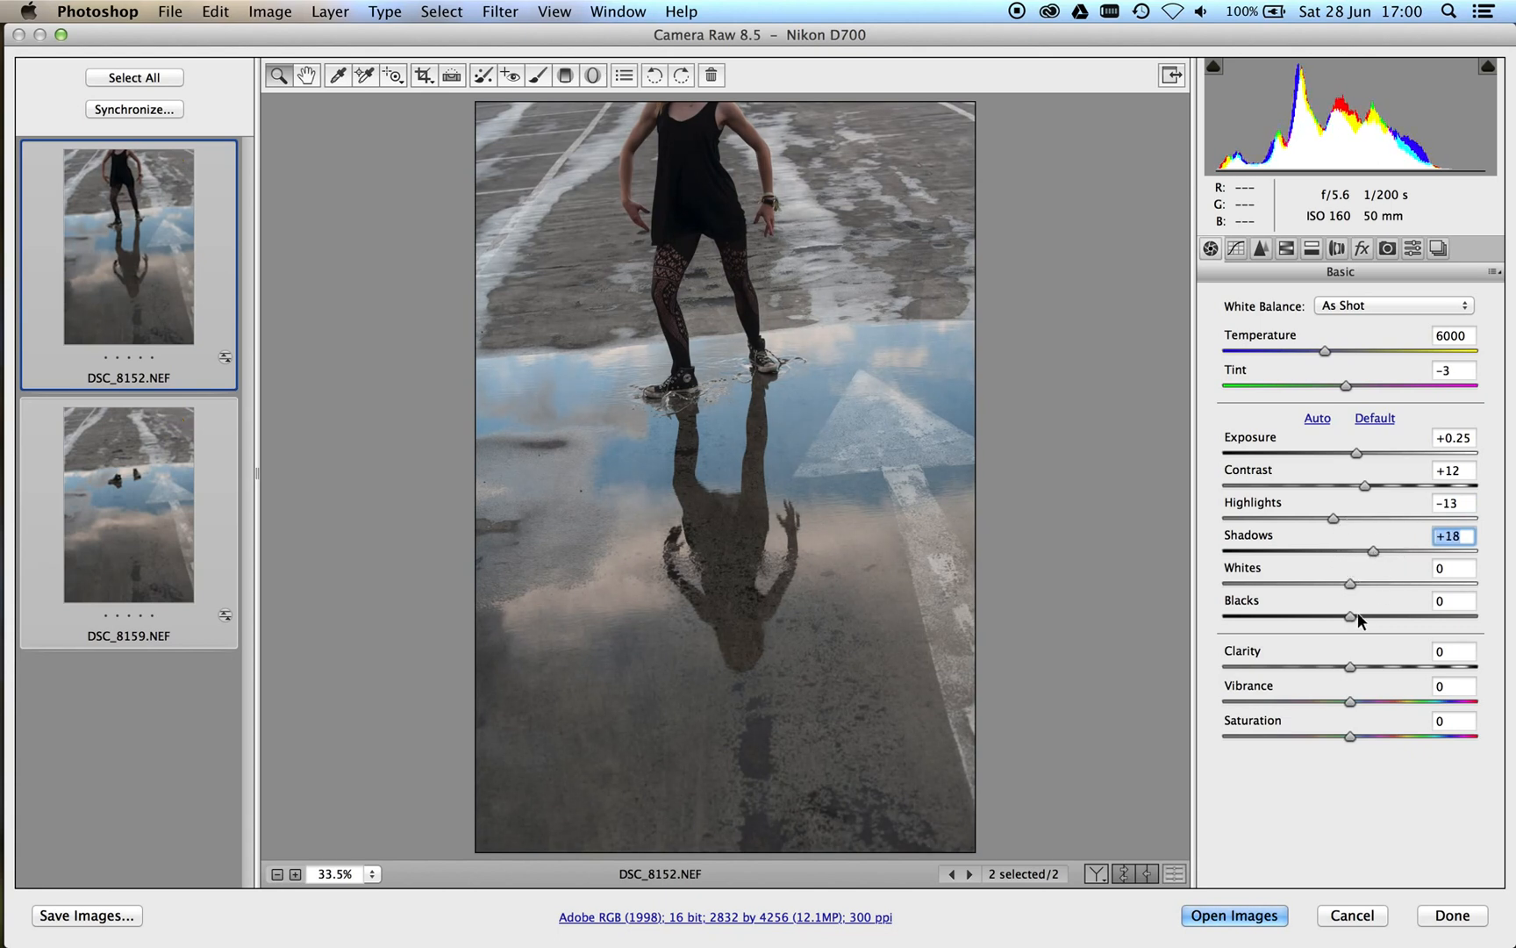
left_click_drag(1351, 616, 1332, 616)
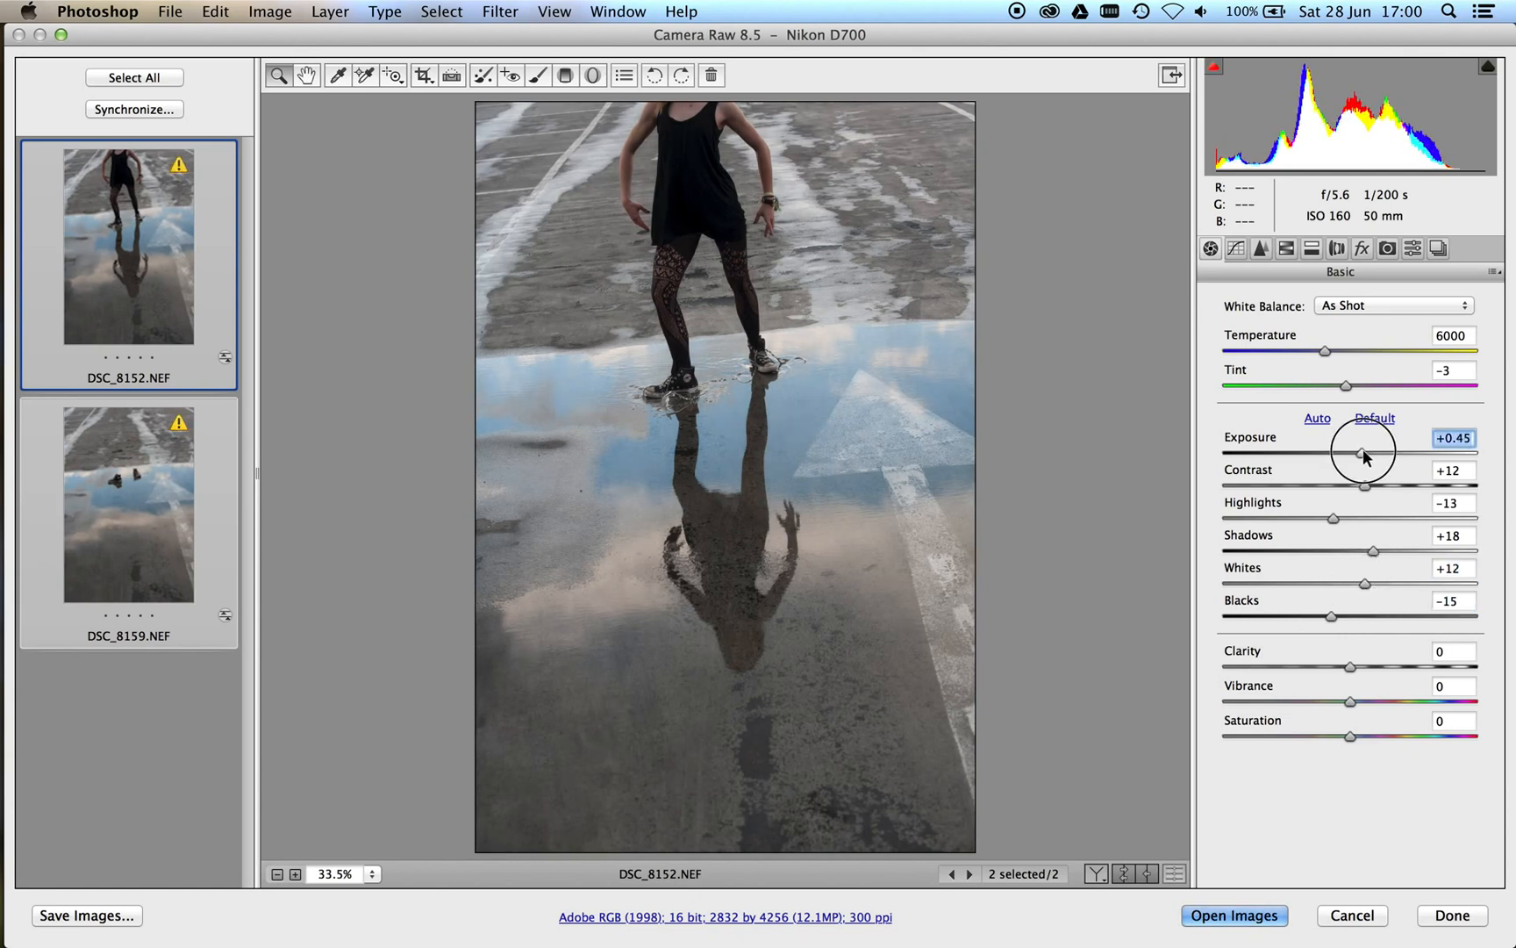
- Add clarity +11 and vibrance, reduce saturation slightly and cool temperature to 5900
left_click_drag(1351, 666, 1364, 666)
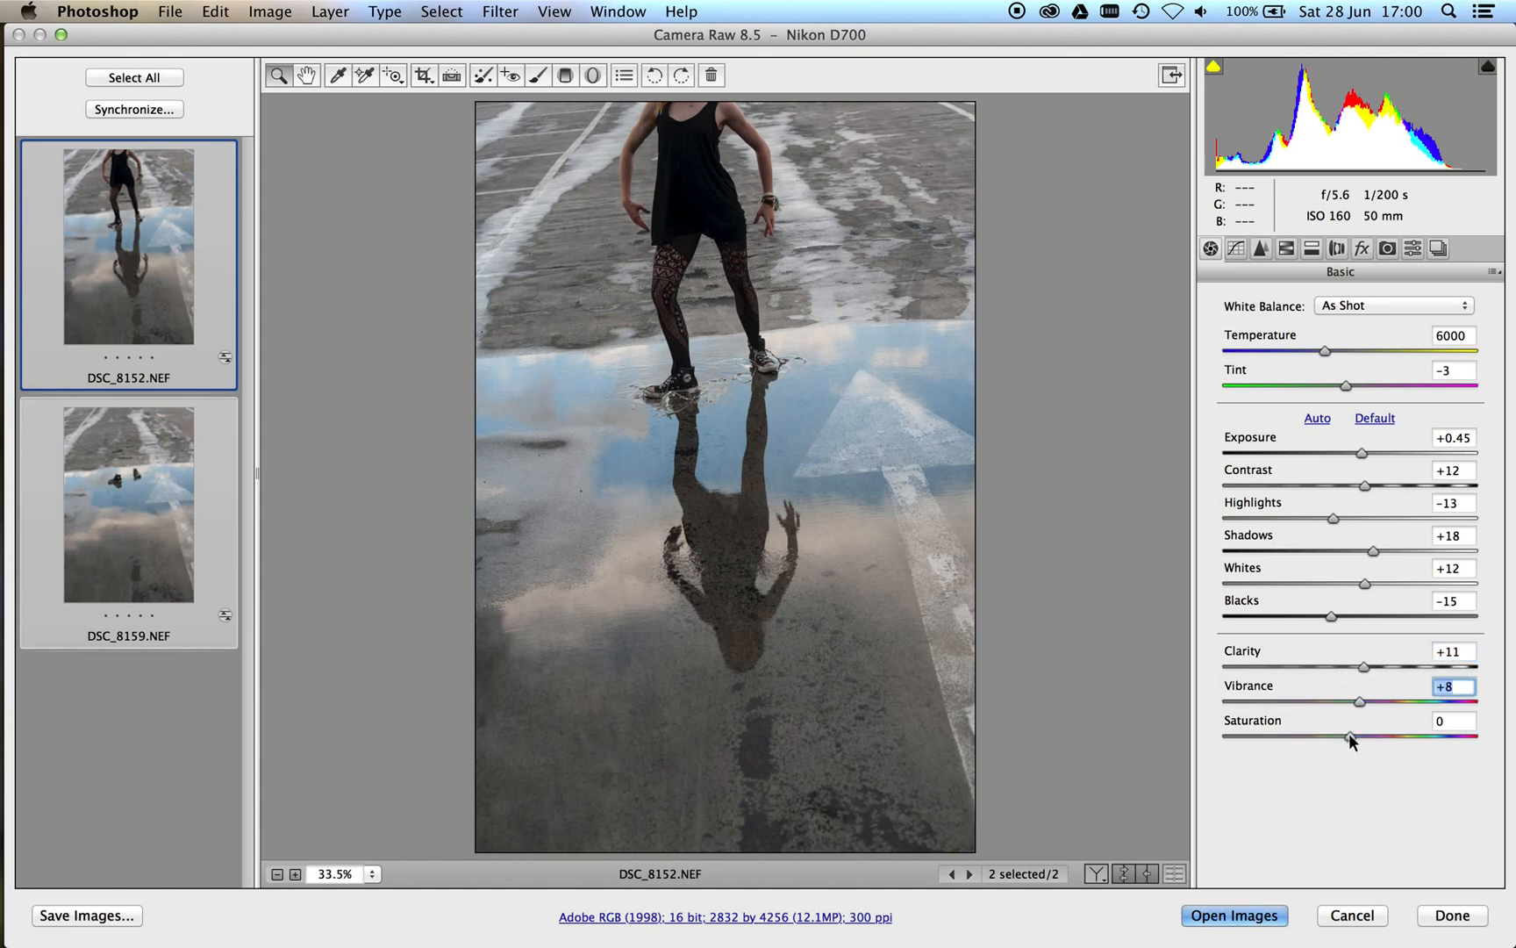
left_click_drag(1349, 737, 1349, 737)
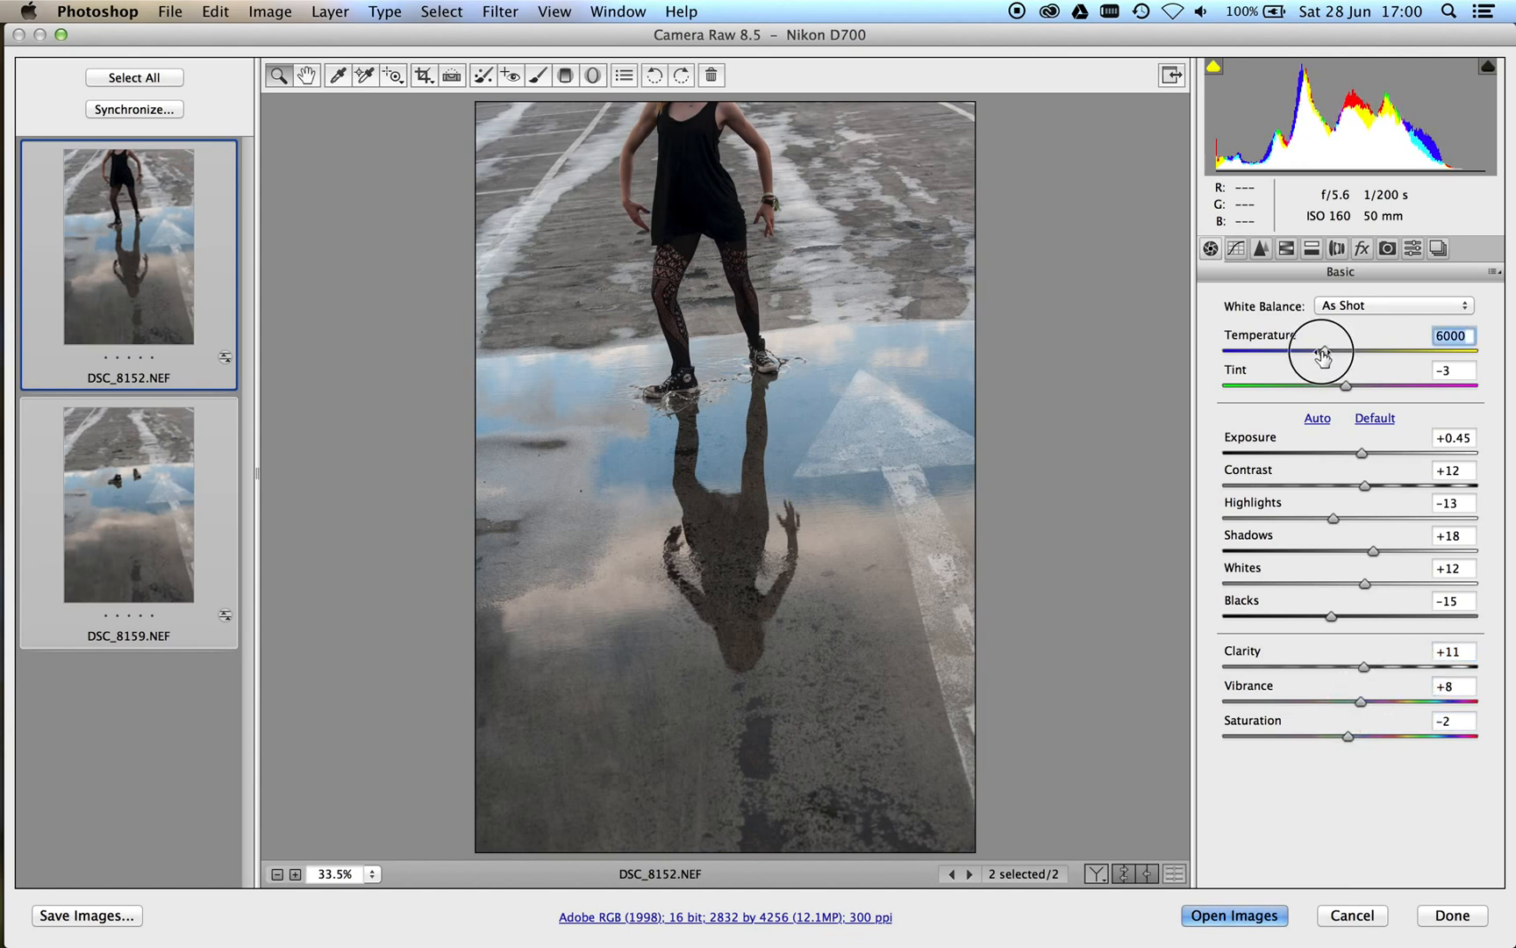
left_click_drag(1330, 350, 1324, 350)
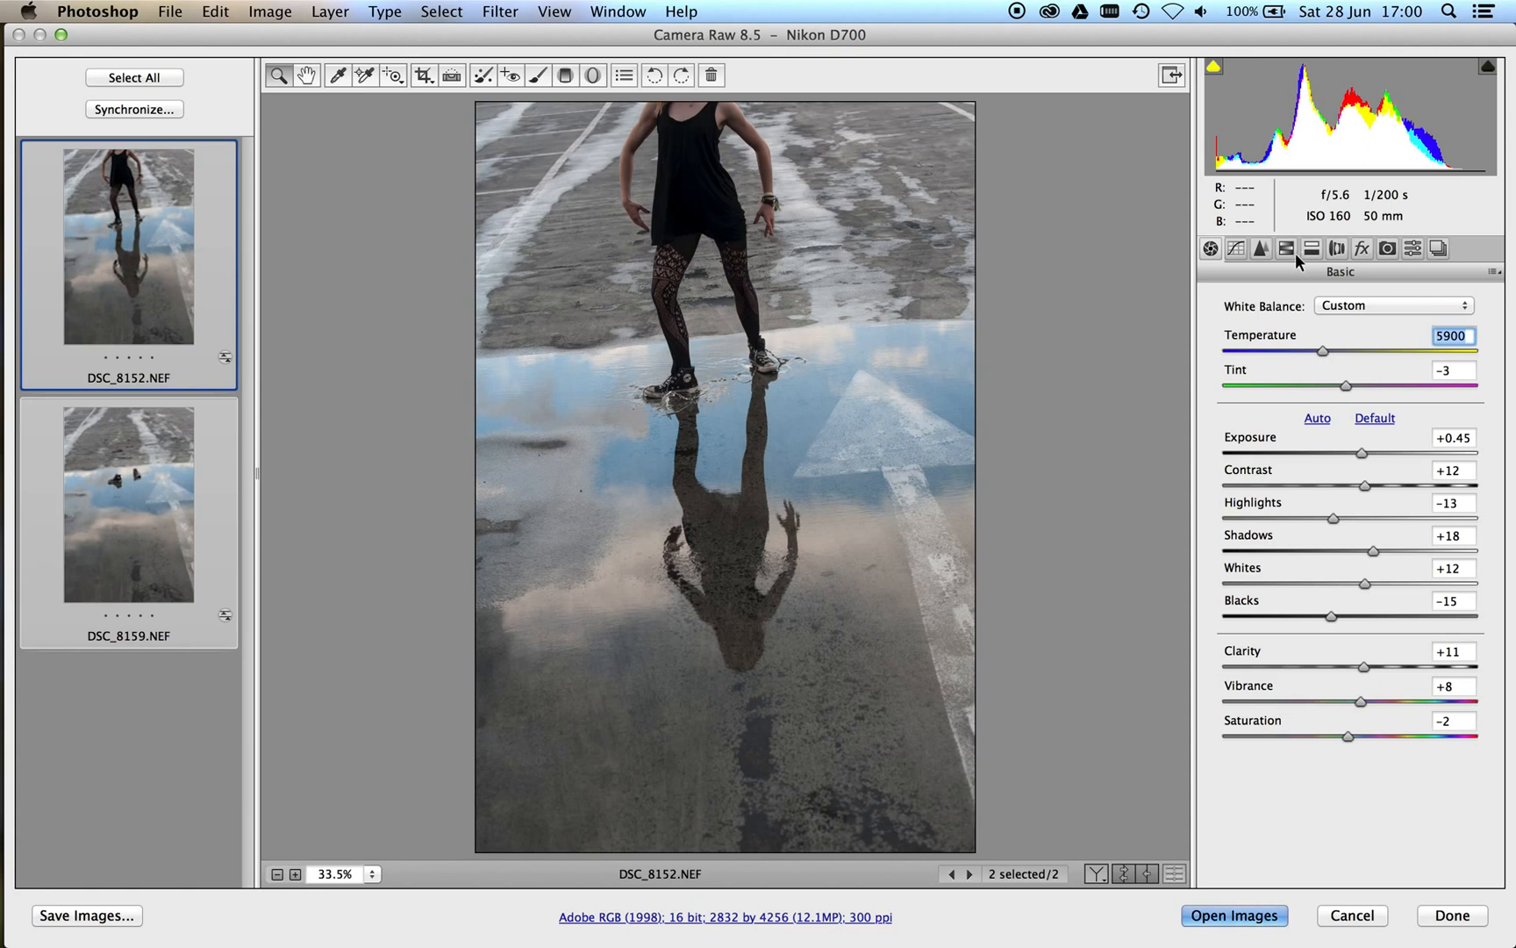
- Enable lens profile corrections for the Nikon 50mm and ease exposure to +0.35
left_click(1311, 249)
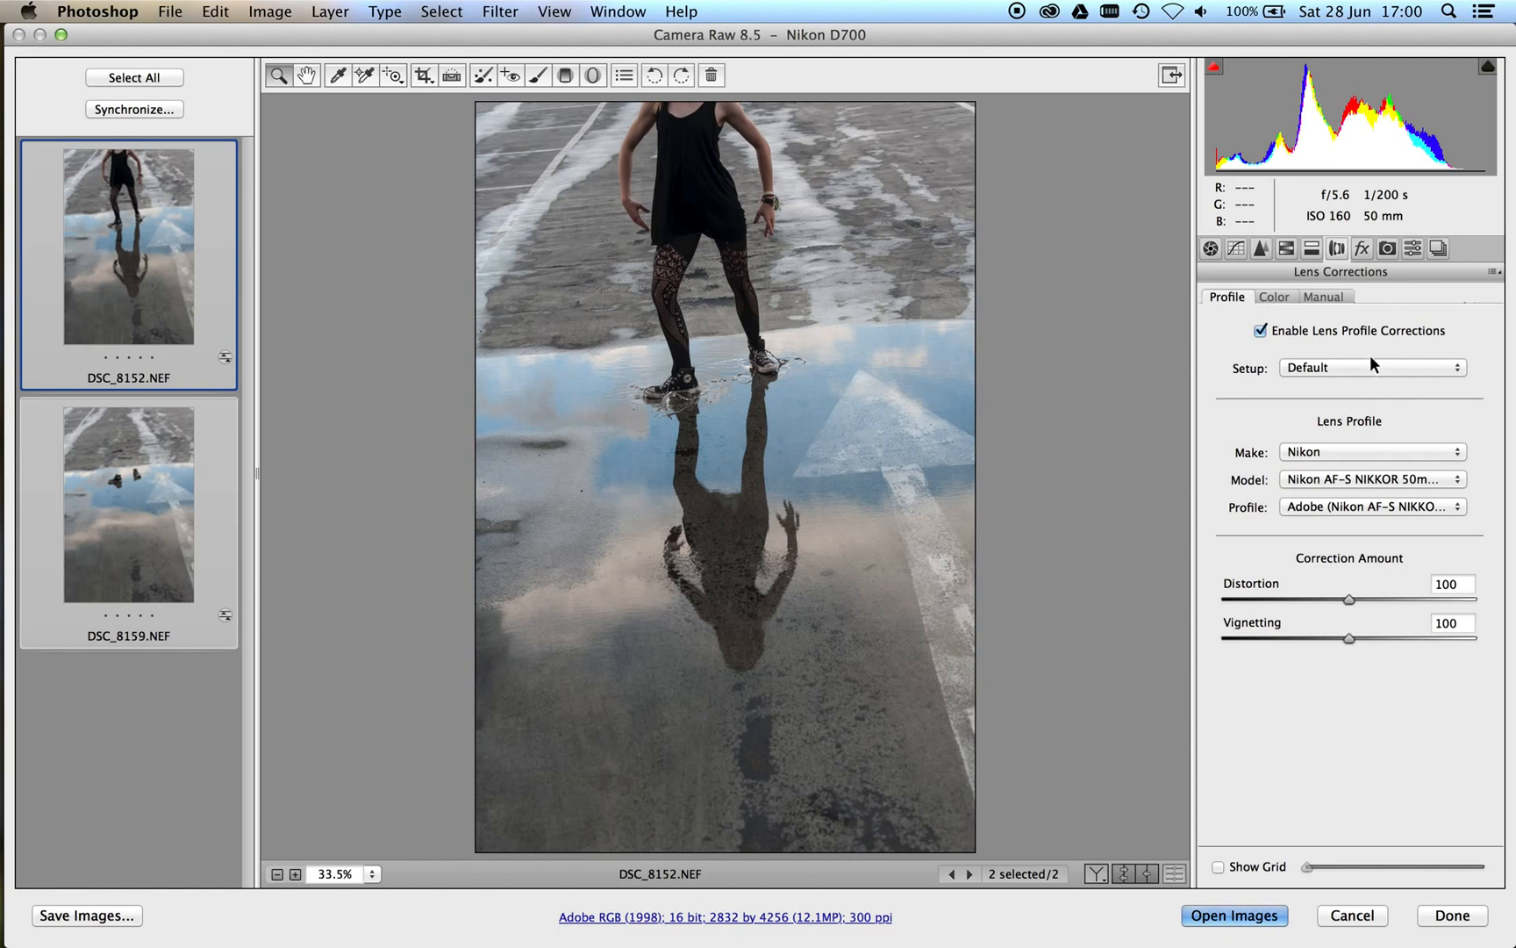
mouse_move(116, 440)
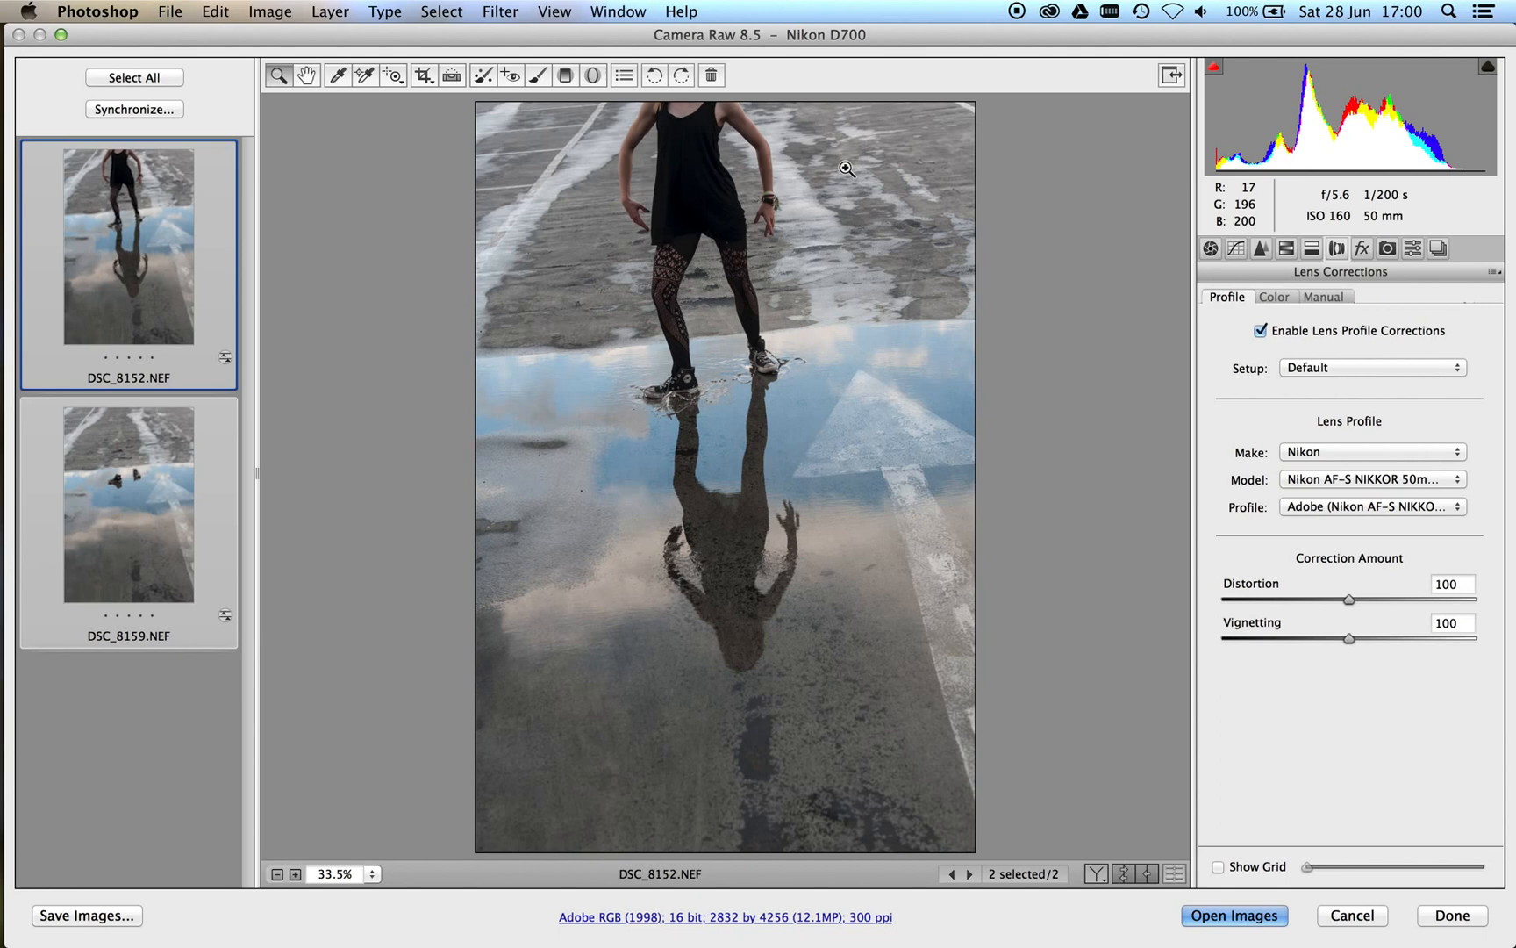
left_click(1211, 249)
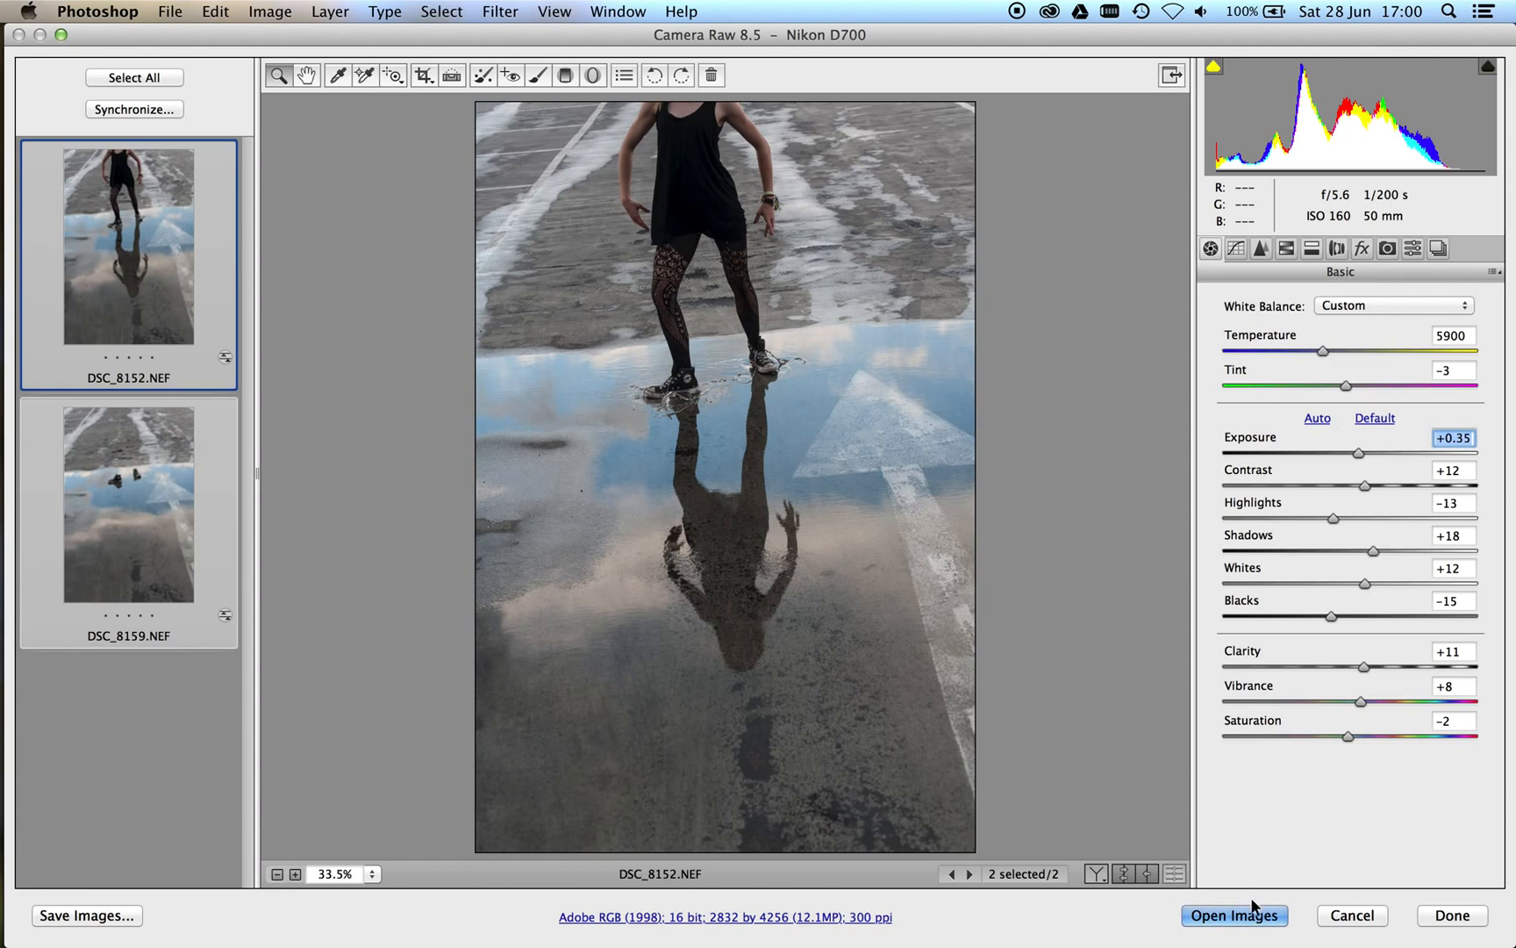
- Open both photos, place the sneakers shot as Layer 1 above DSC_8152 and select both layers
left_click(1234, 914)
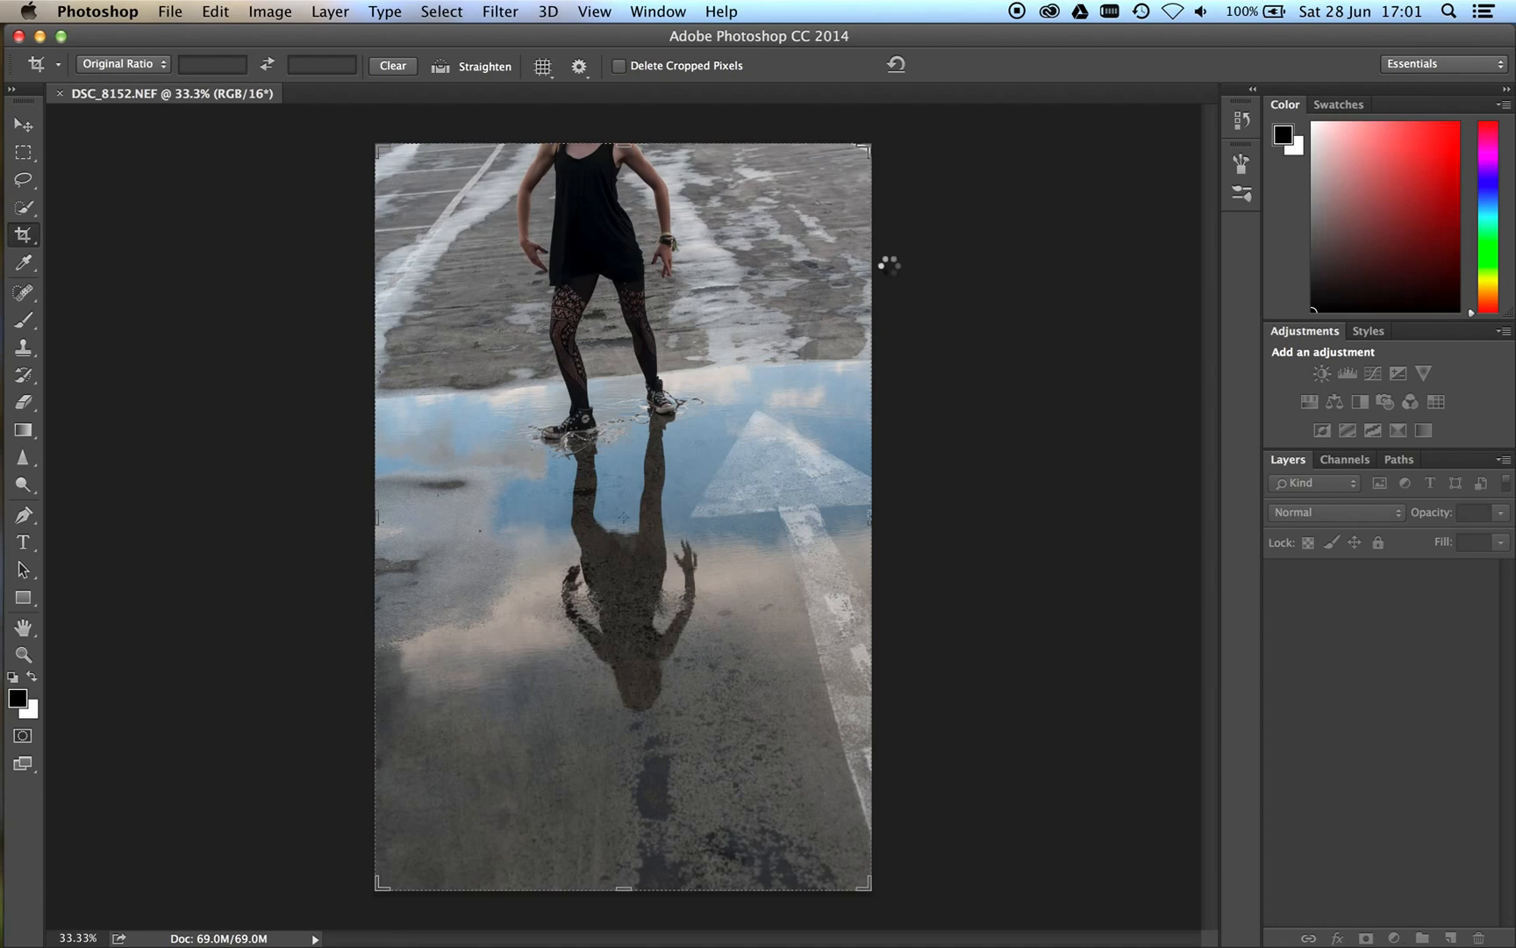
left_click(405, 93)
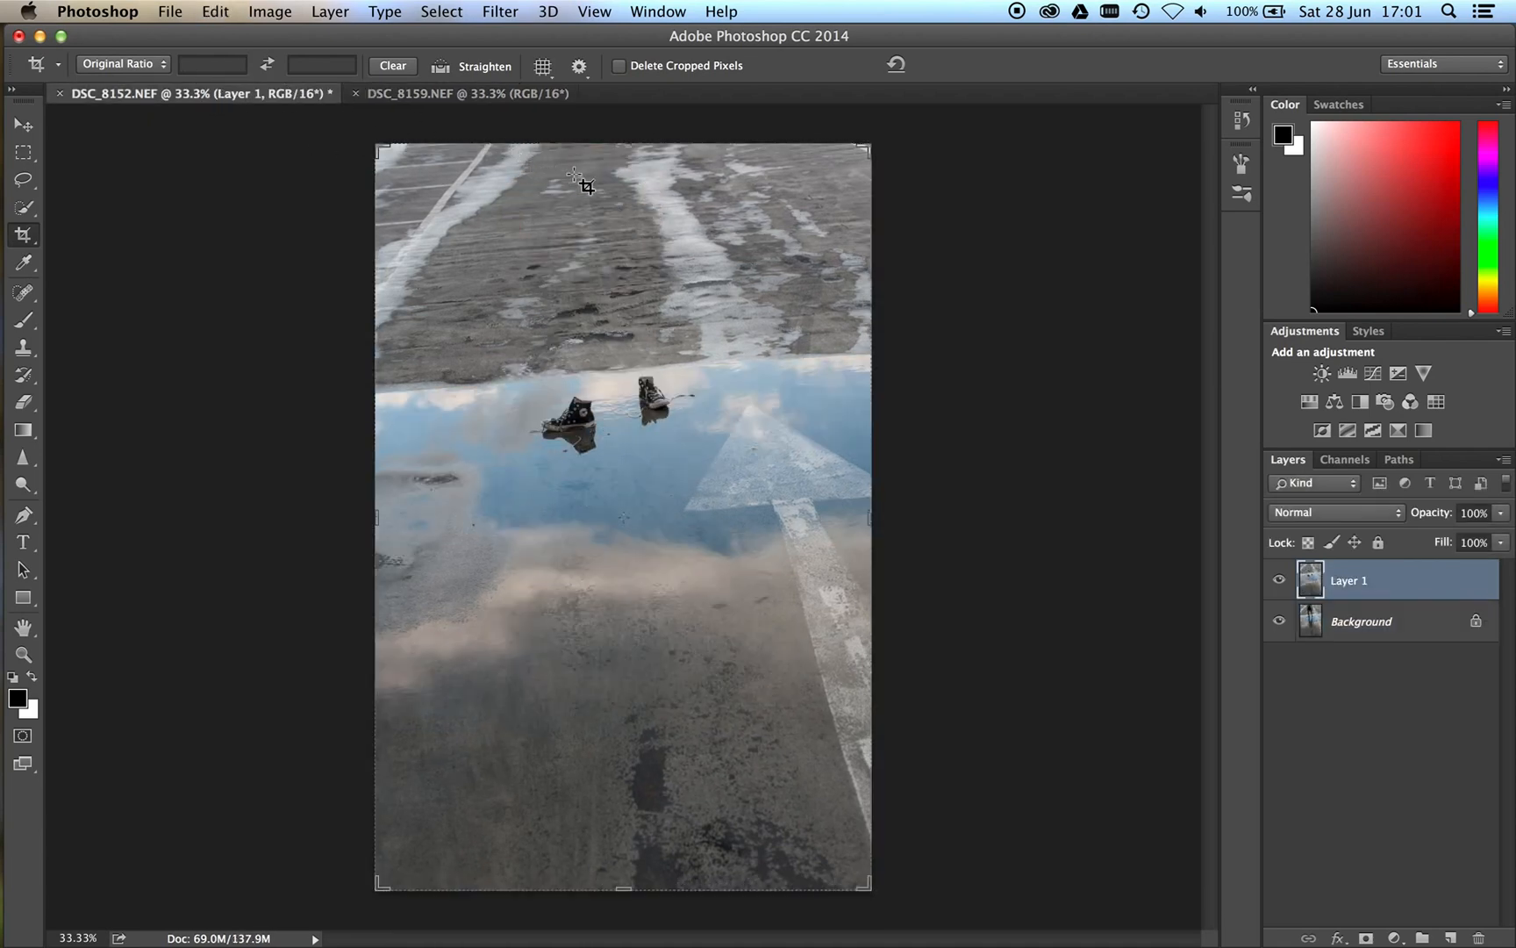
left_click(1362, 621)
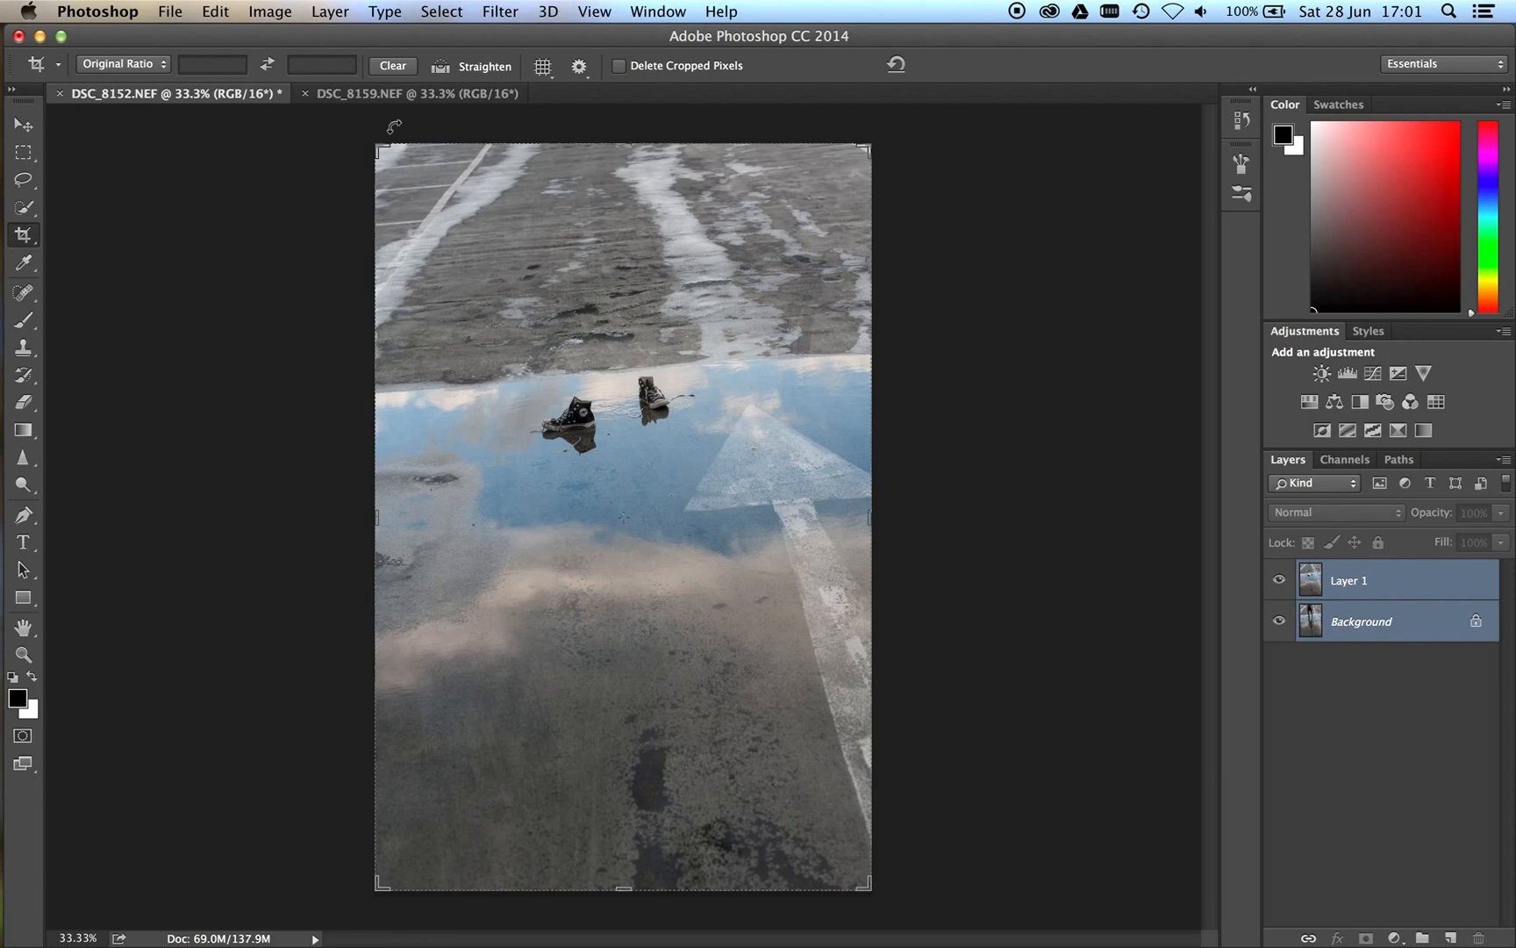
- Auto-align the sneakers and person layers with Edit > Auto-Align Layers
left_click(214, 10)
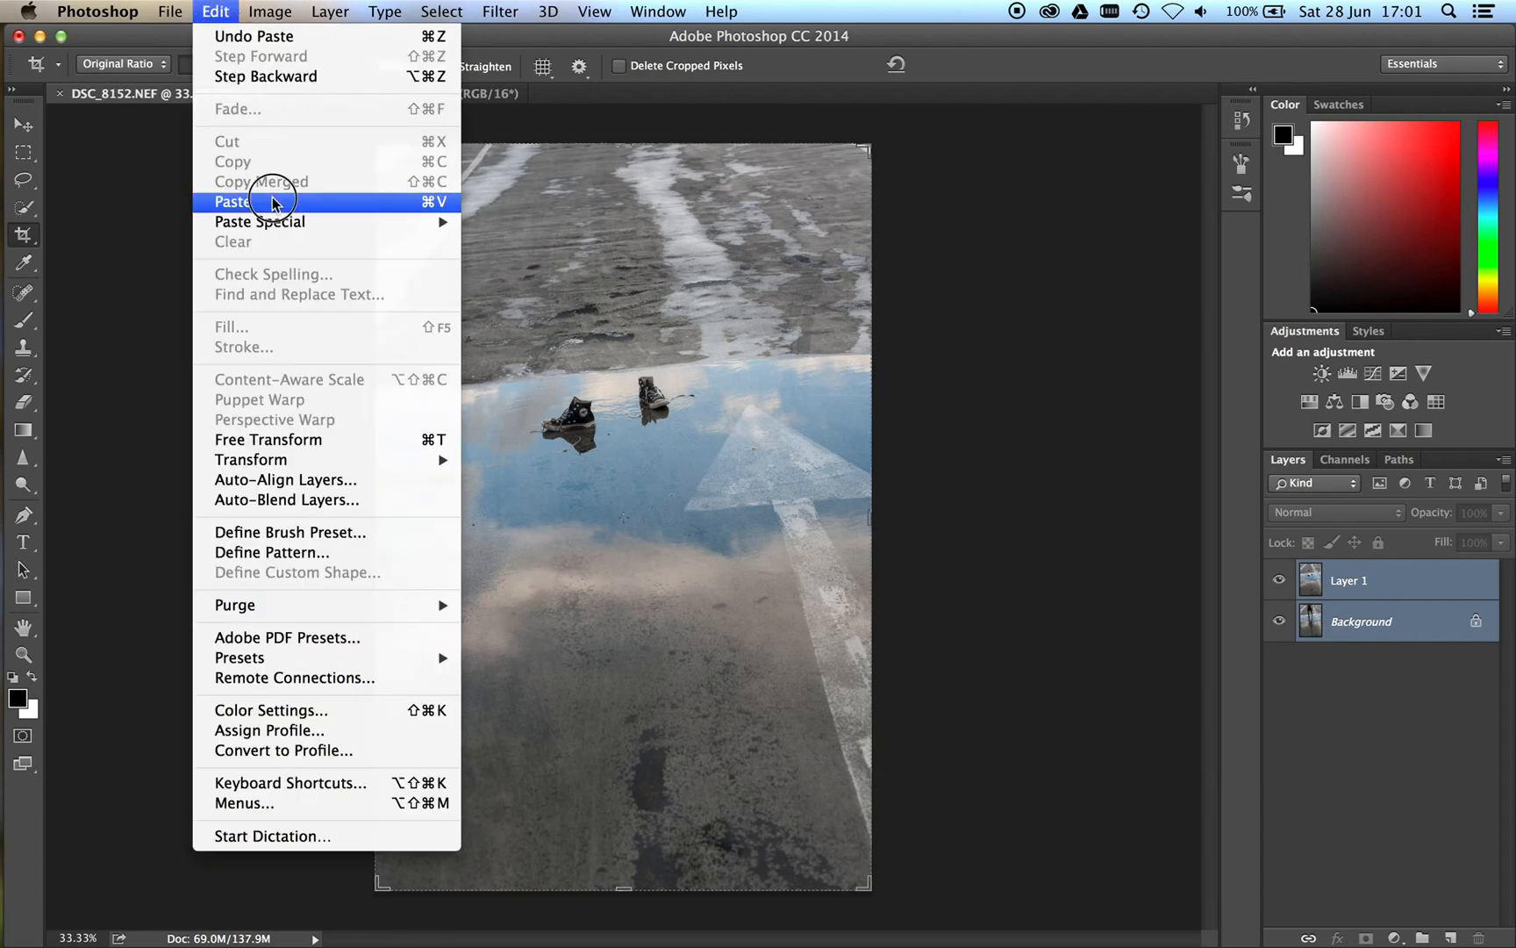
left_click(286, 480)
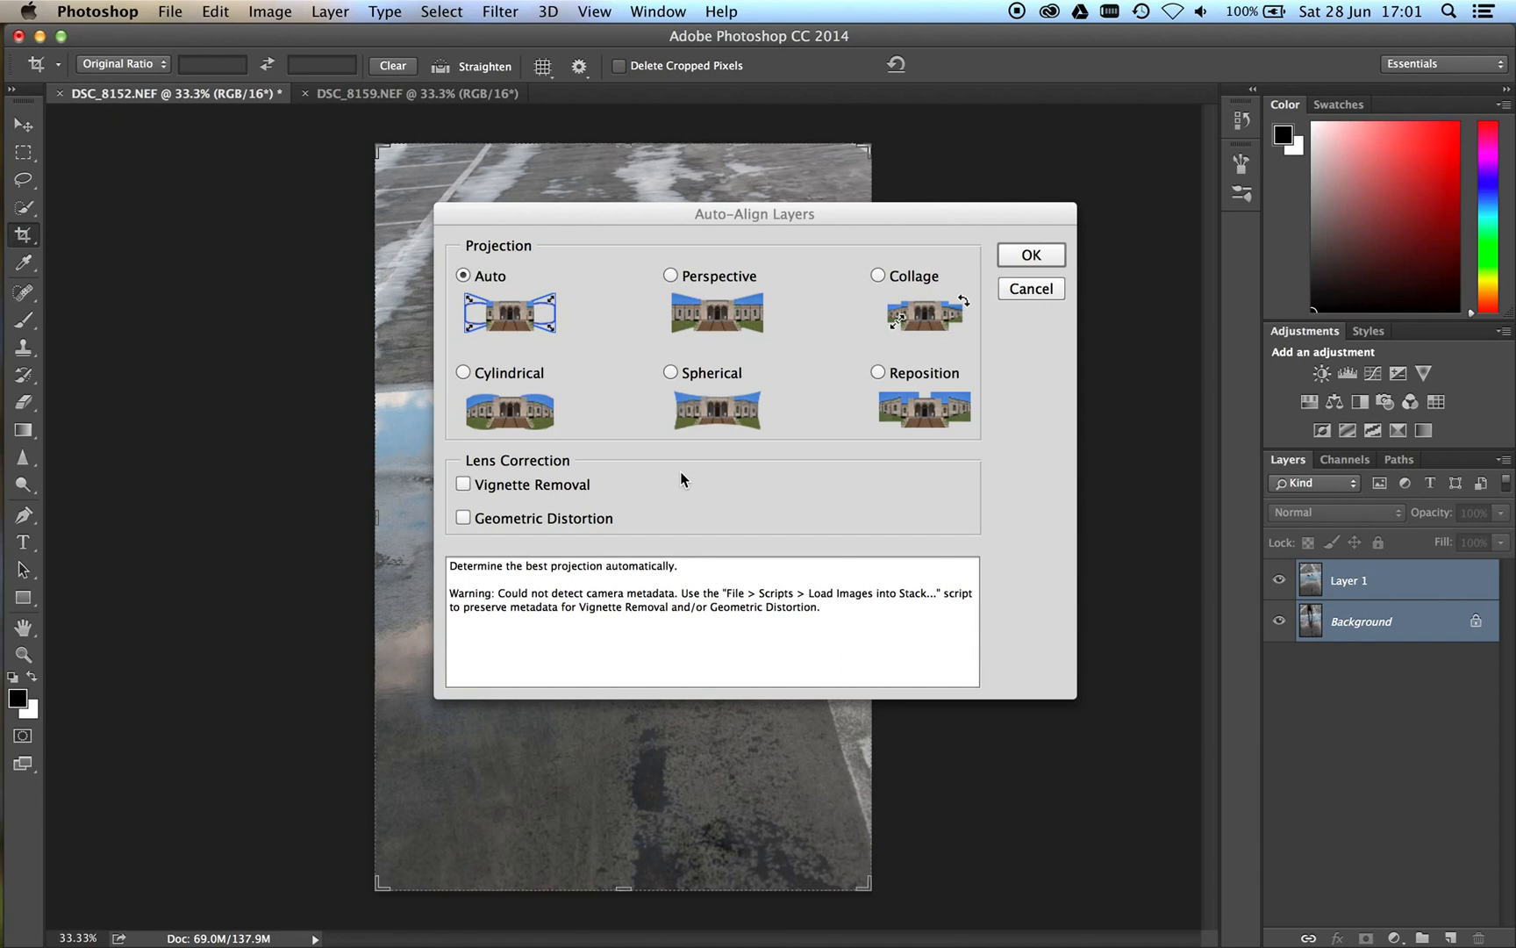
left_click(1029, 254)
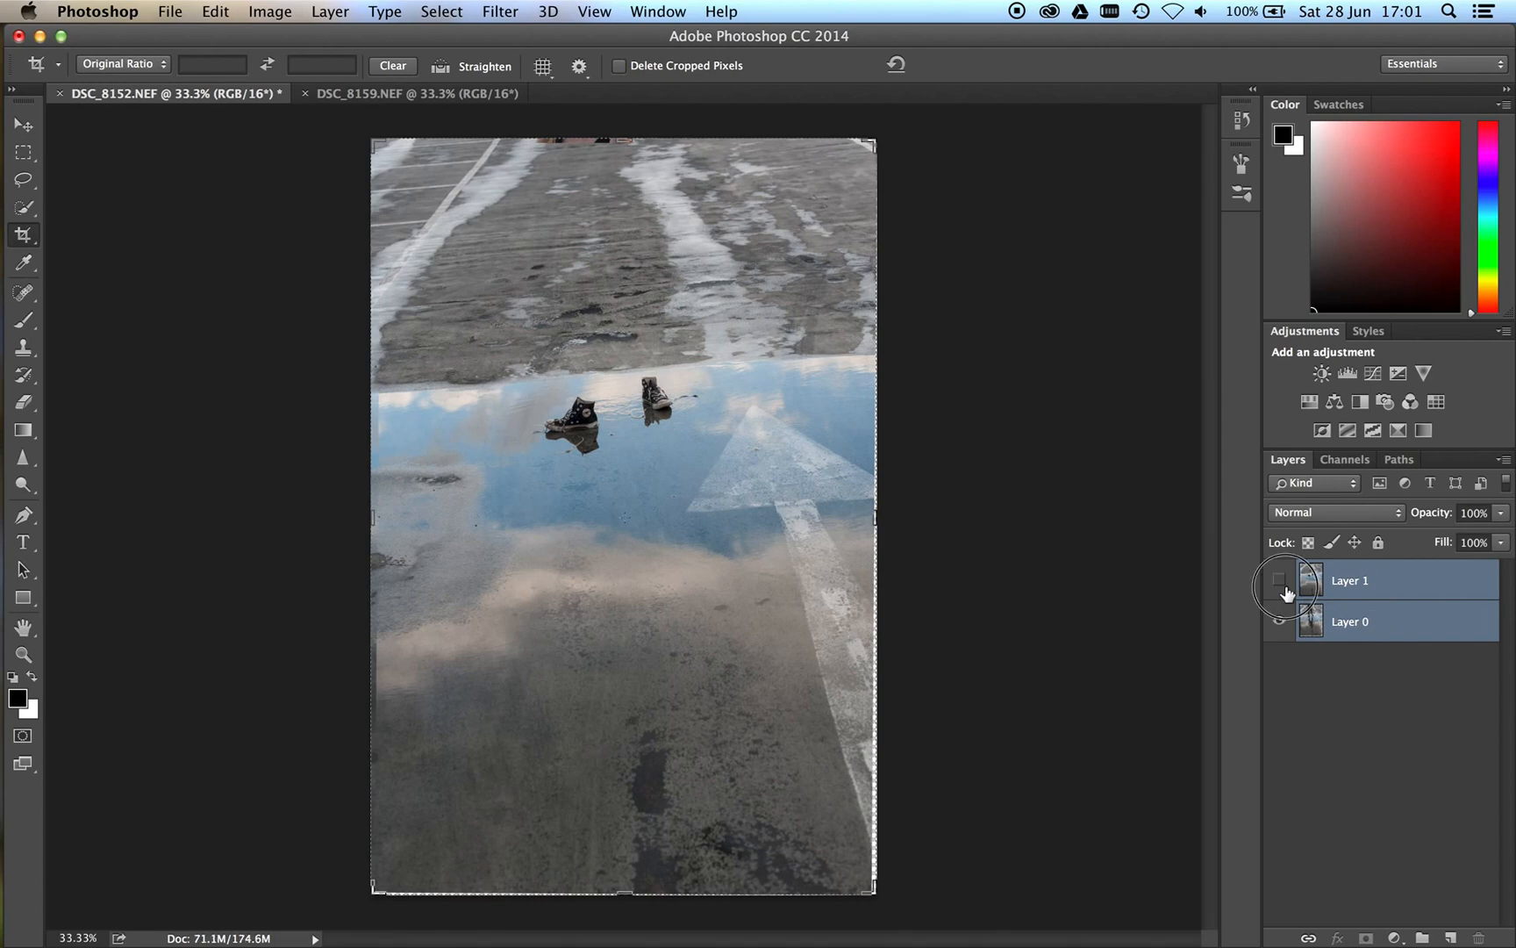
- Toggle the shoes layer's visibility to compare it with the person photo
left_click(1278, 581)
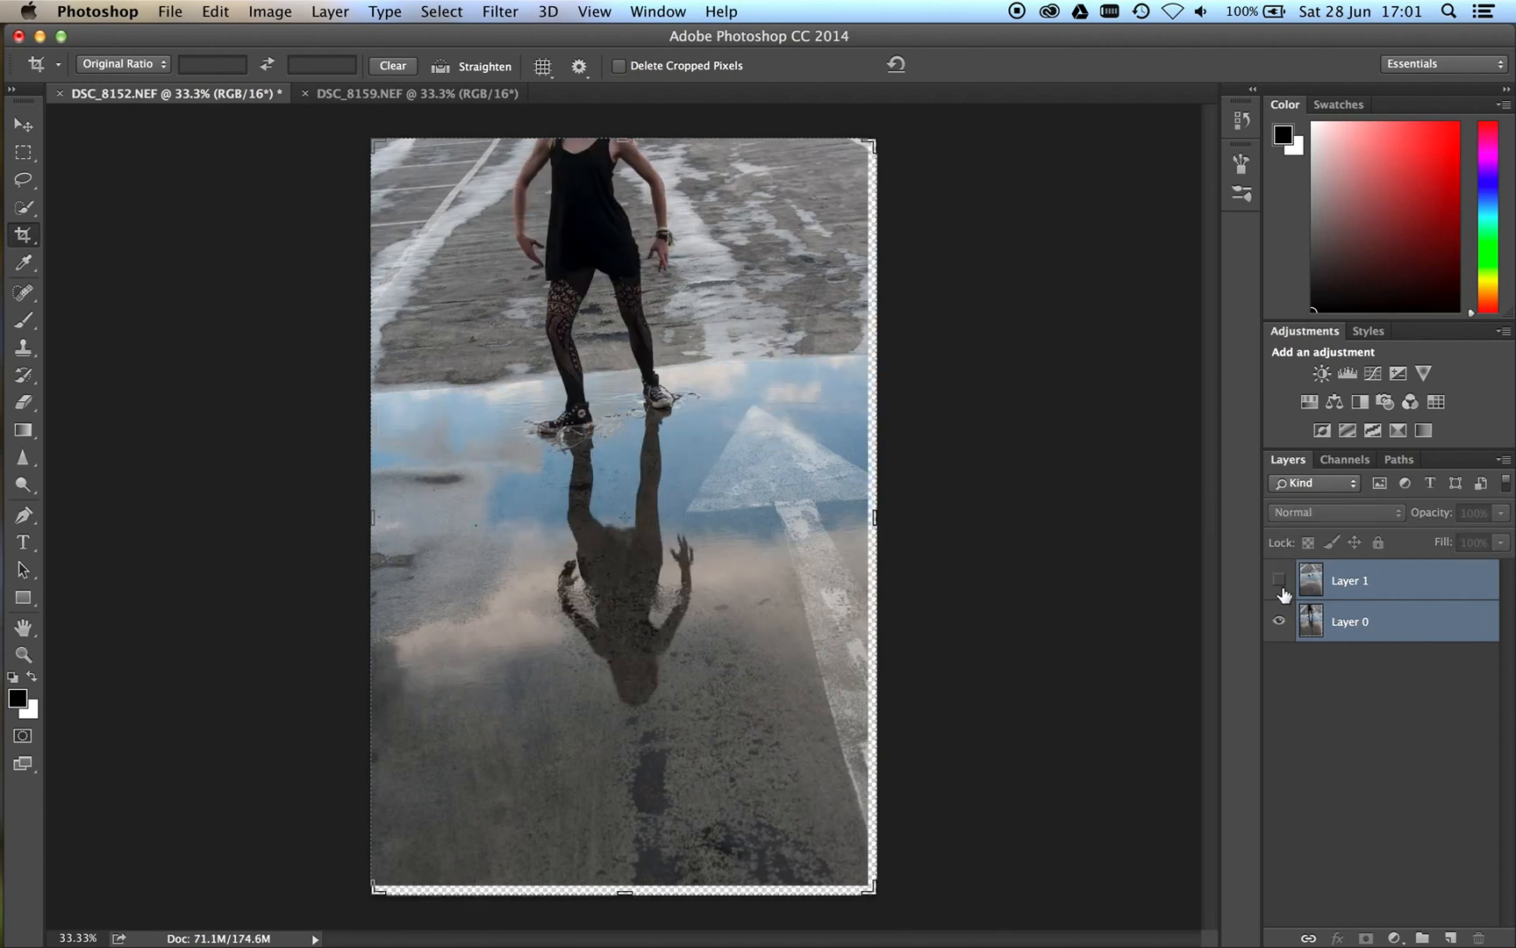
left_click(1277, 579)
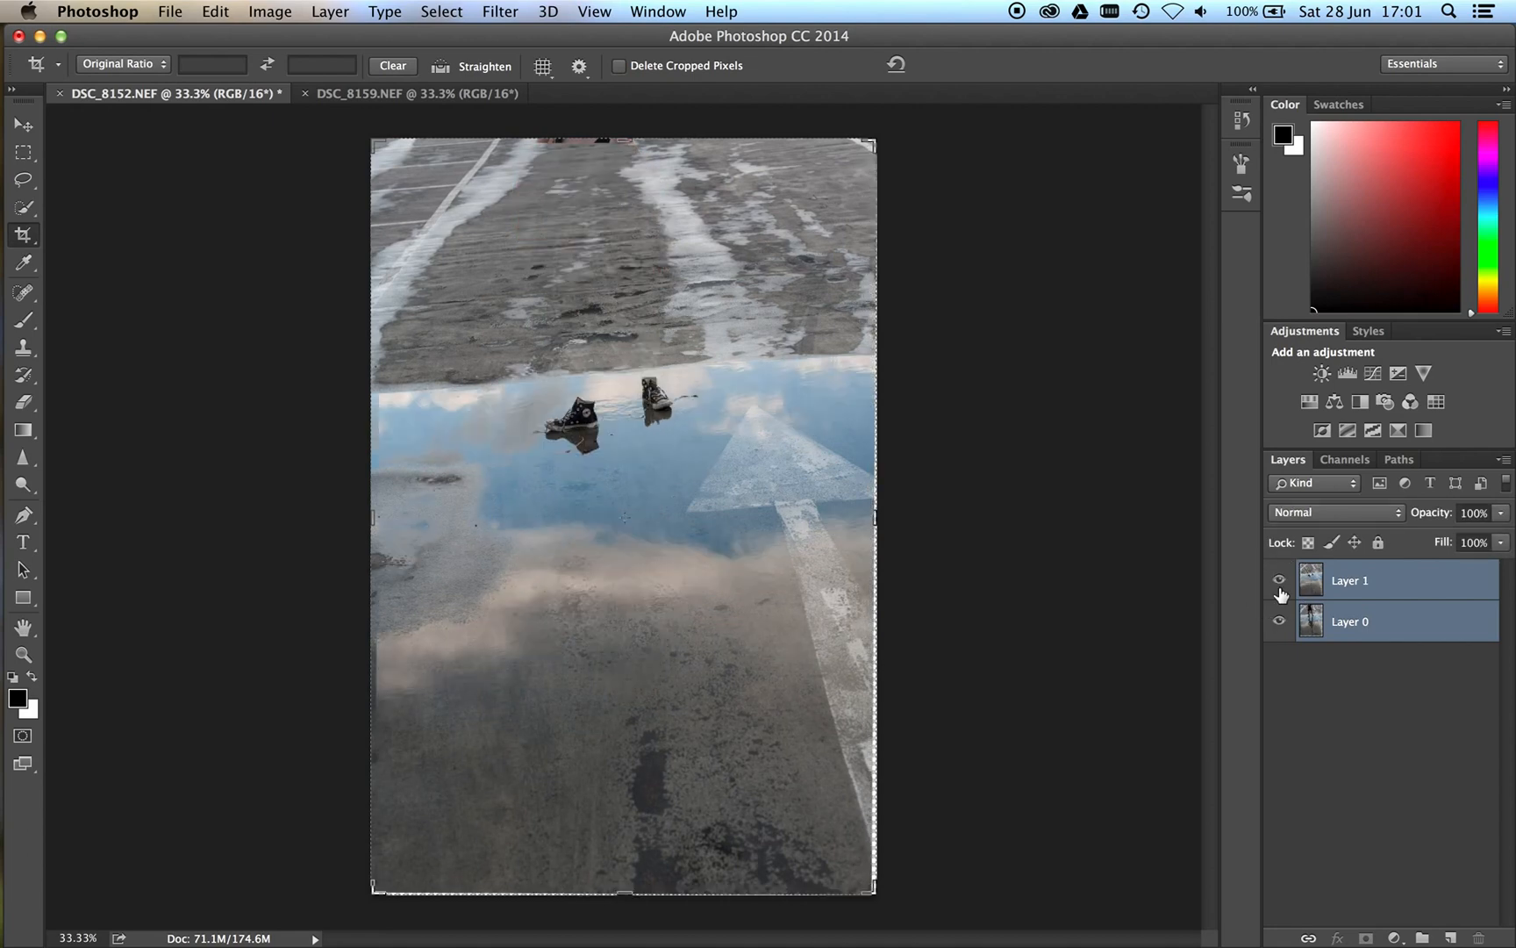
left_click(1278, 581)
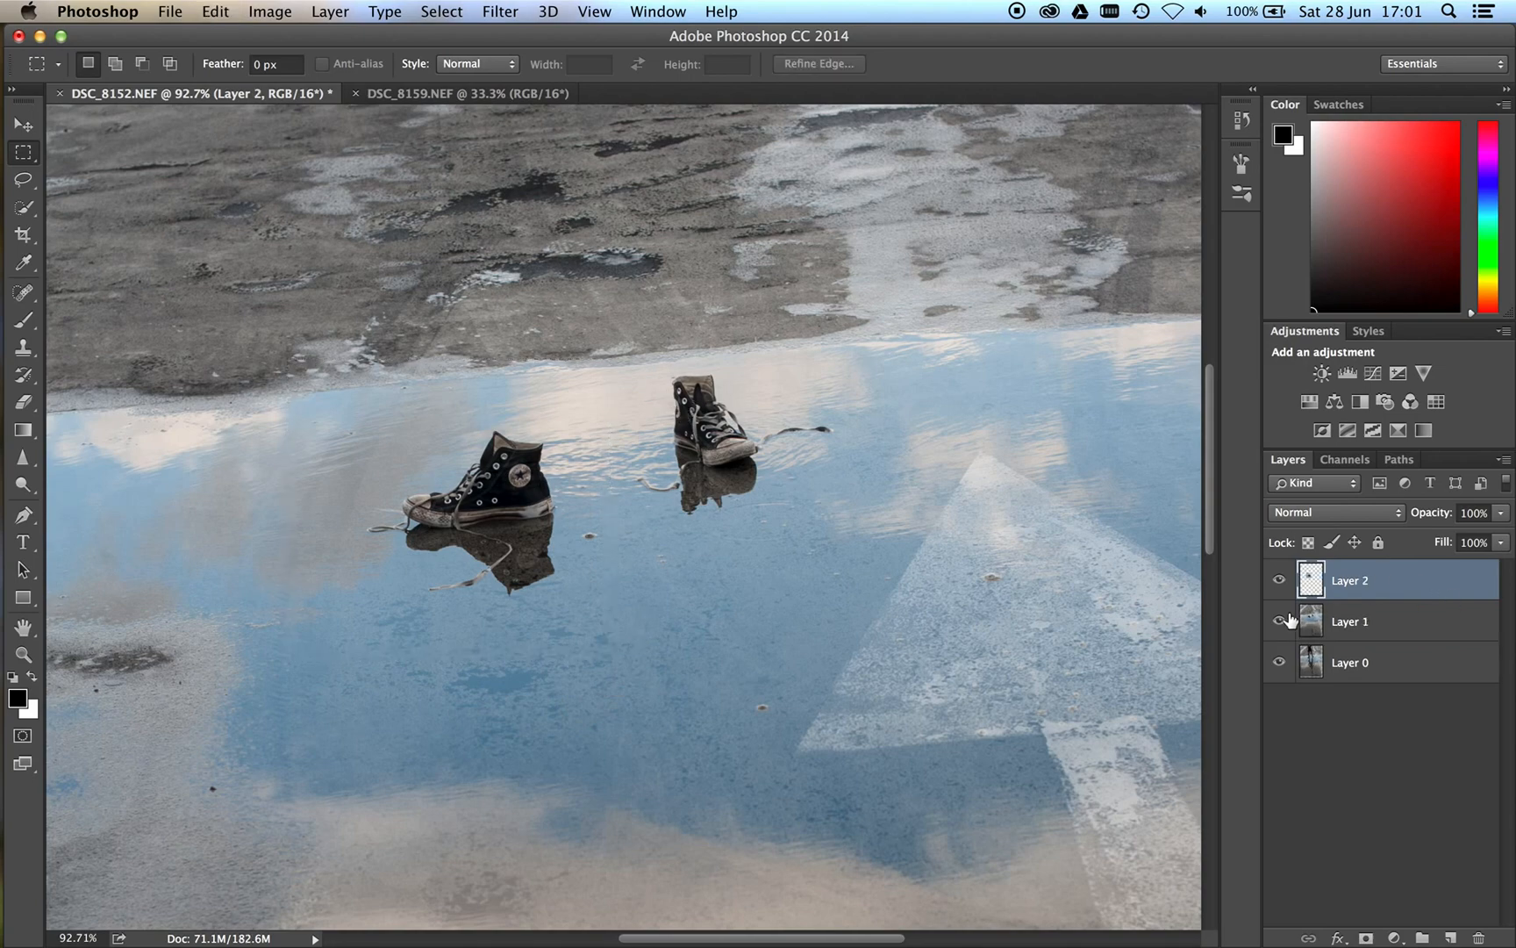
- Hide Layer 1, move the shoe patch over the model's left foot and restore it to 100% opacity
left_click(1277, 622)
type("45")
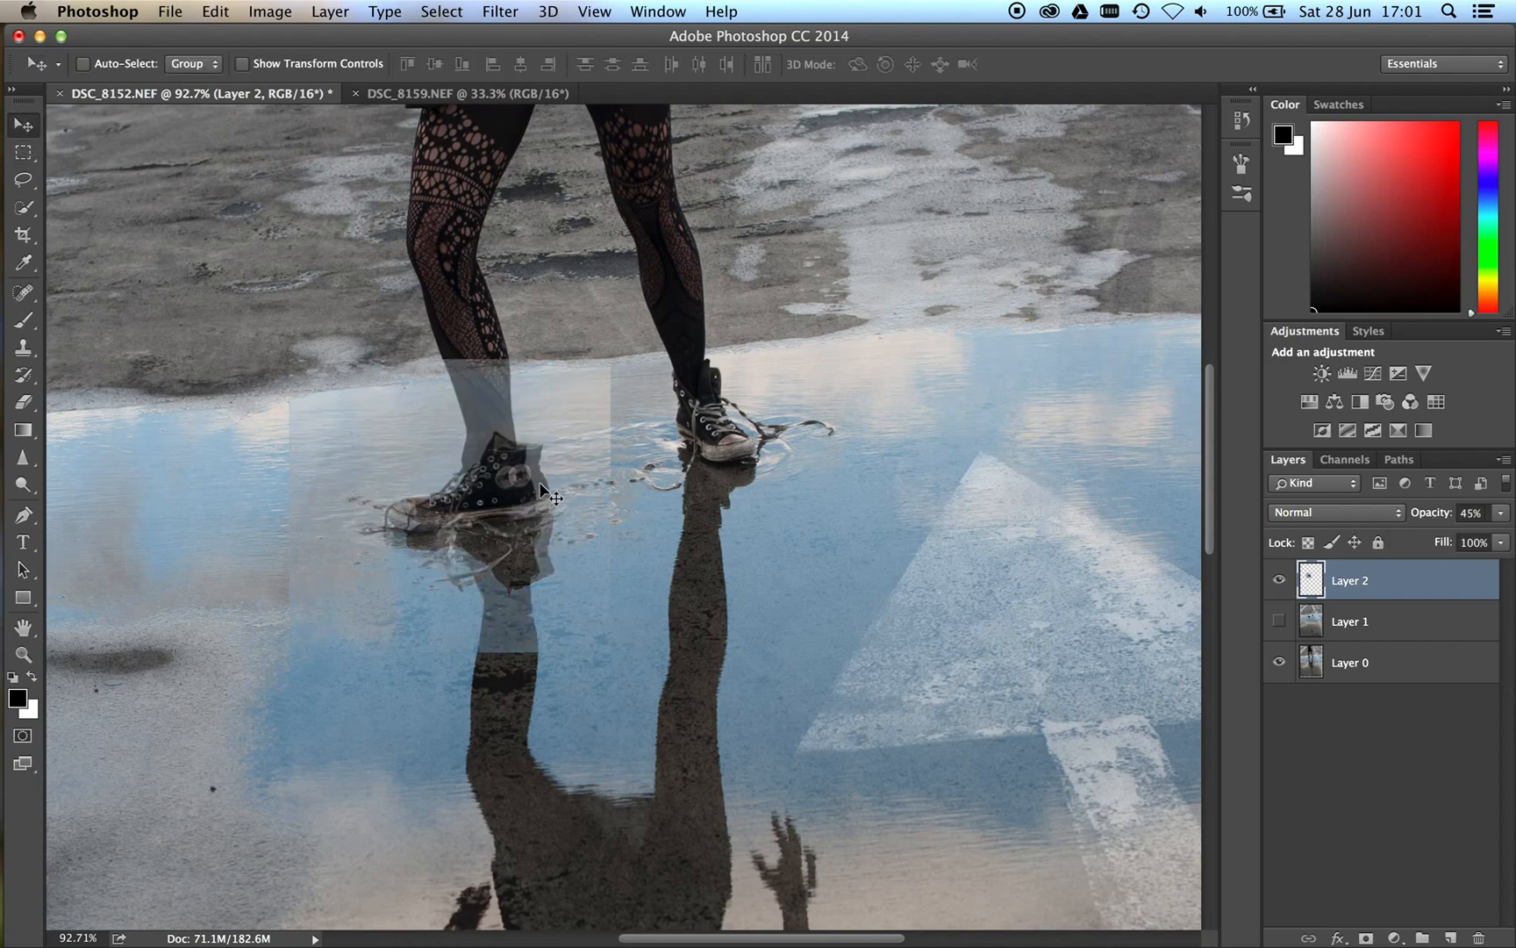
left_click_drag(551, 493, 508, 493)
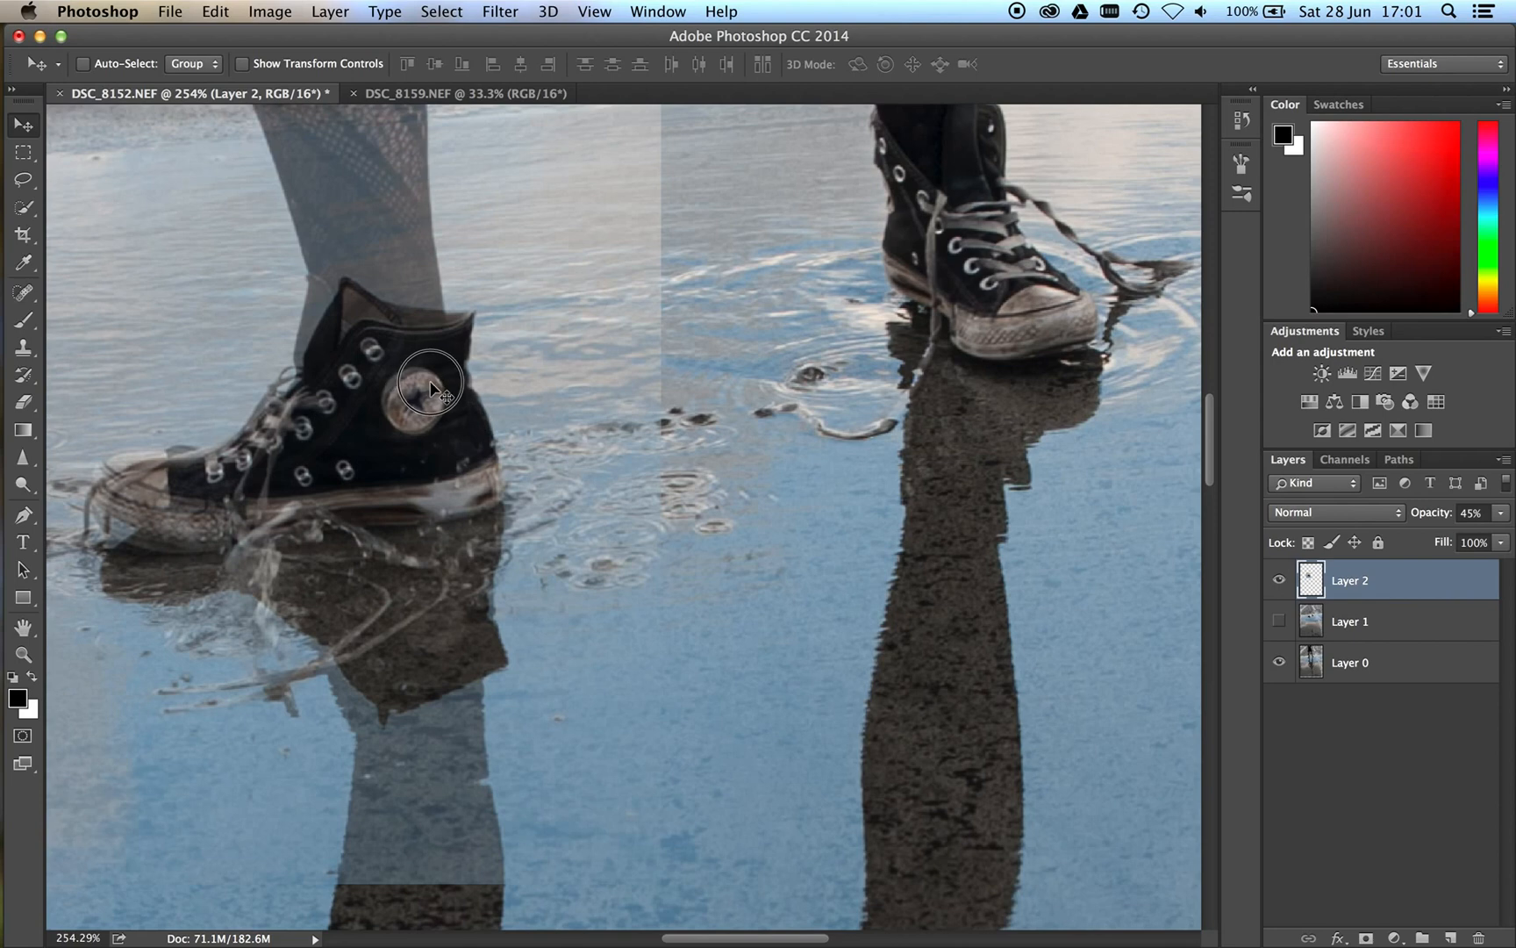
left_click_drag(430, 386, 434, 384)
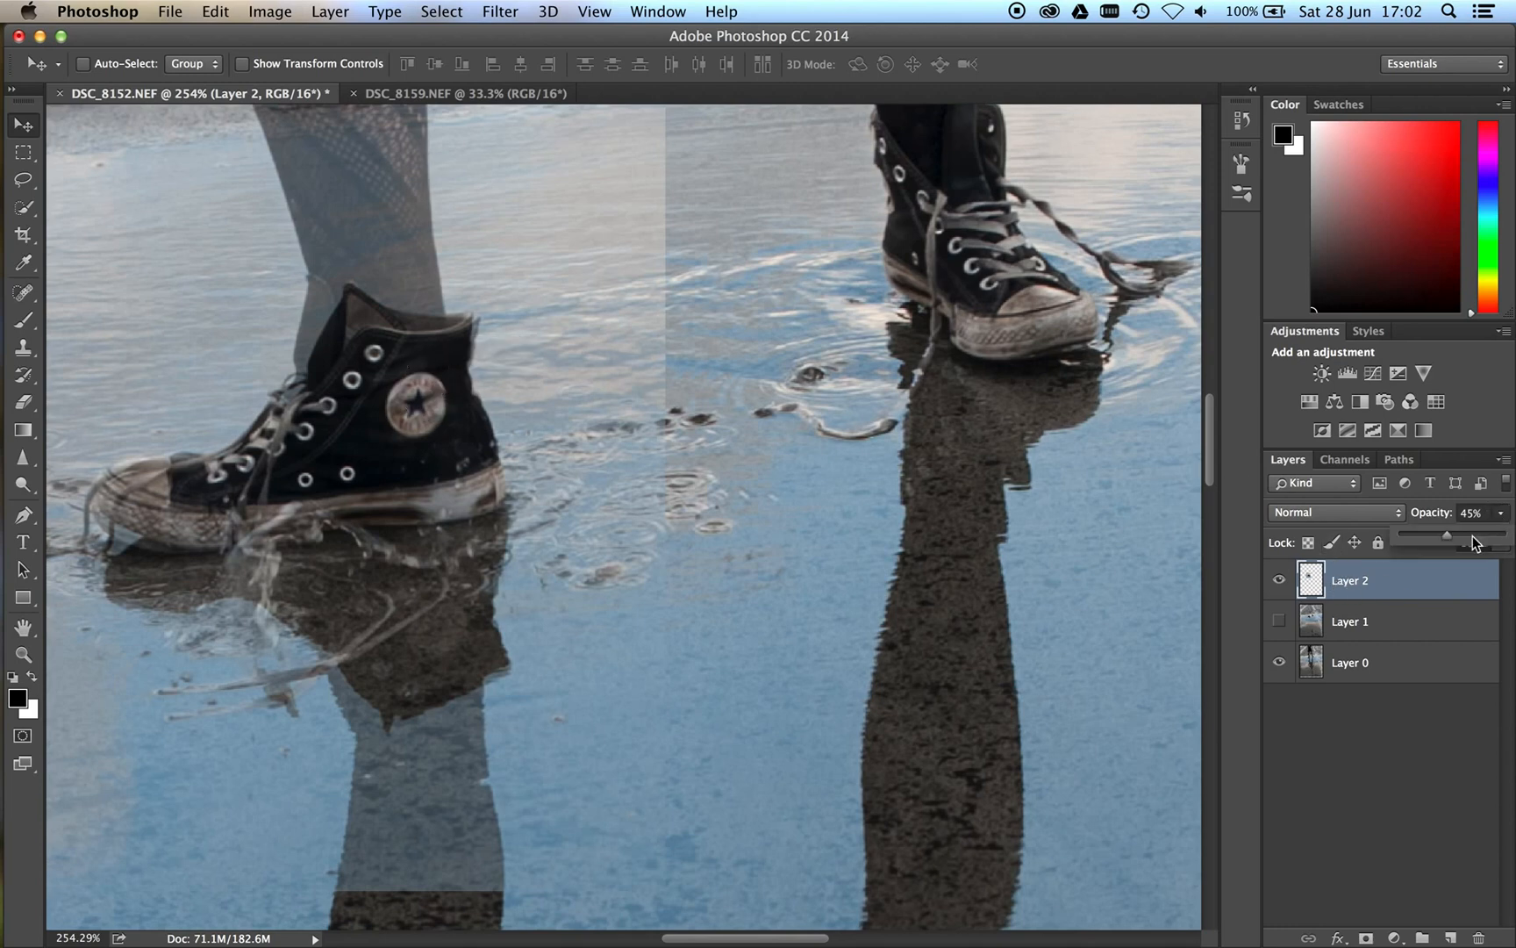
left_click_drag(1446, 533, 1490, 534)
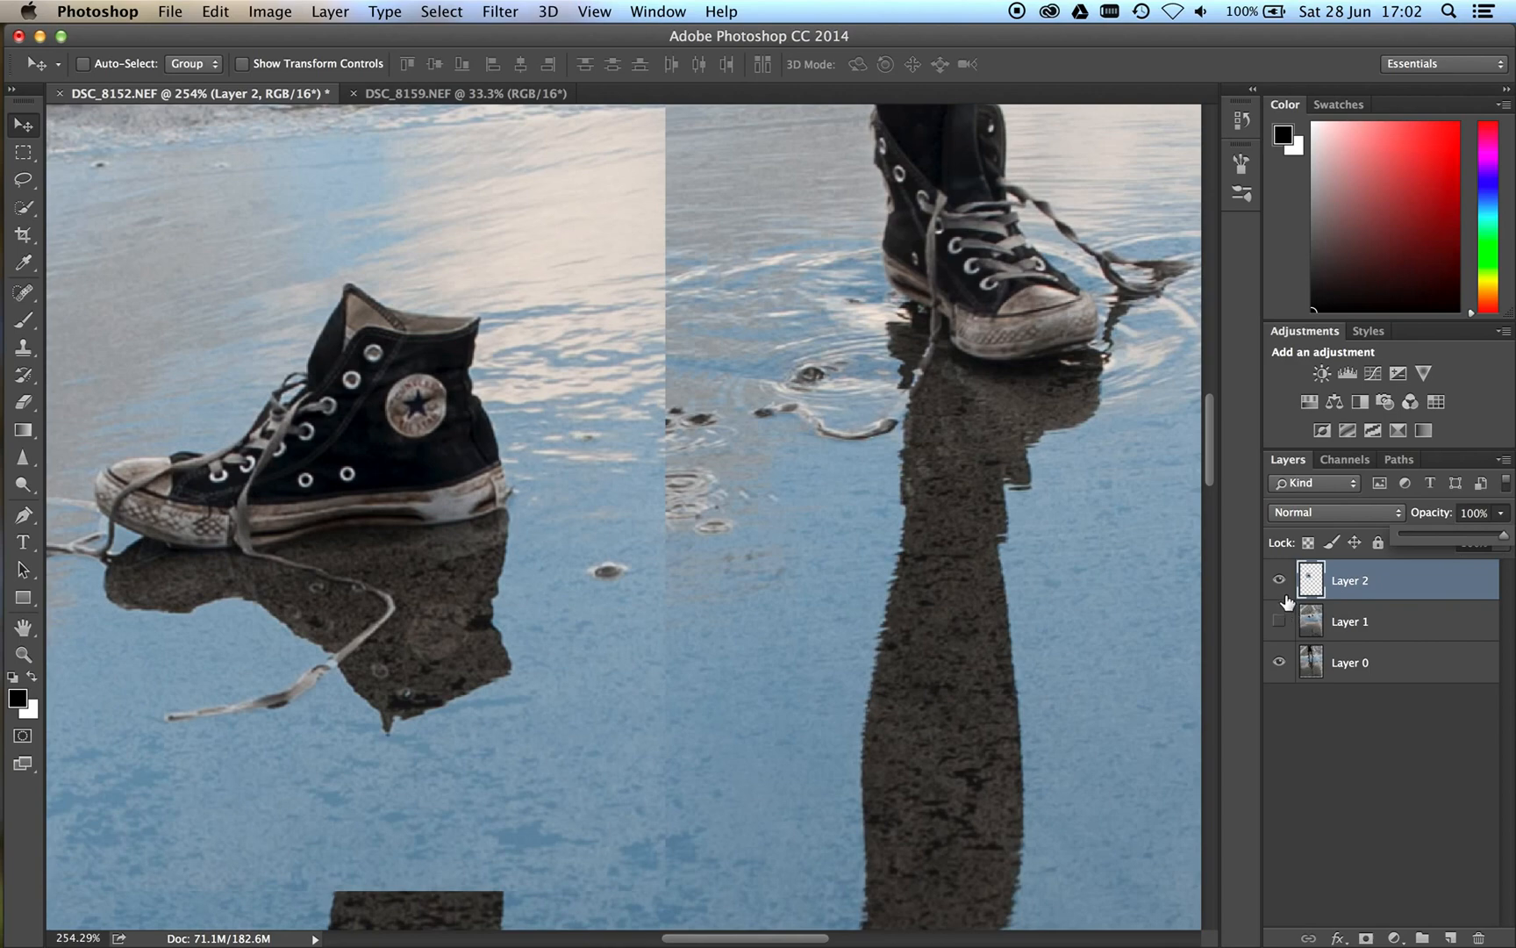
- Hide Layer 2 and give Layer 1 a black-to-white gradient mask revealing the reflected legs
left_click(1277, 581)
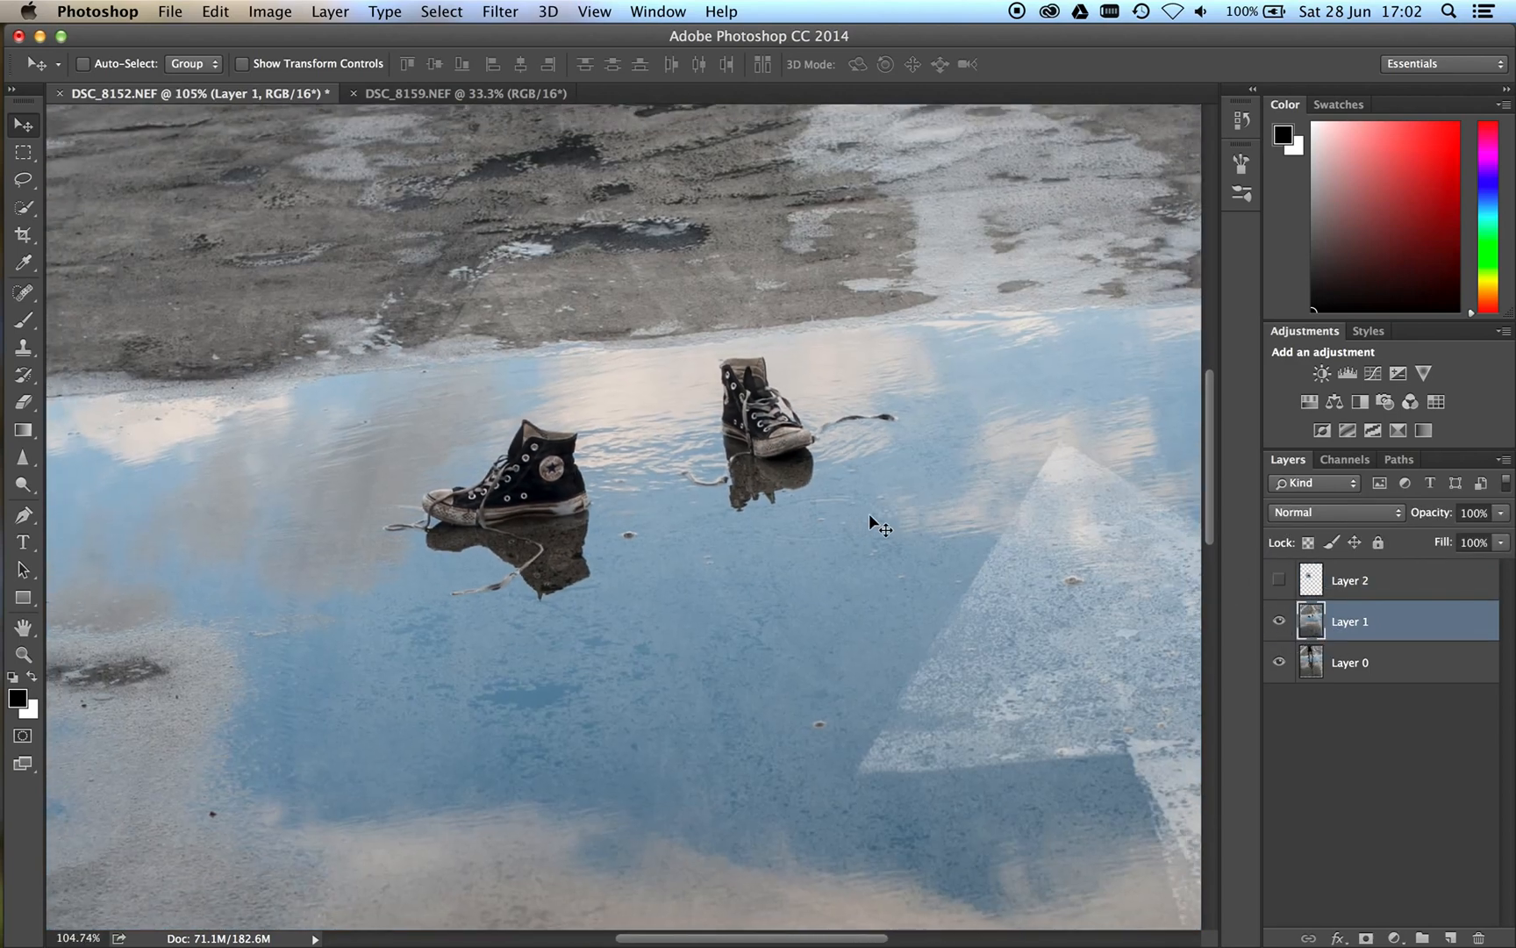
left_click(329, 10)
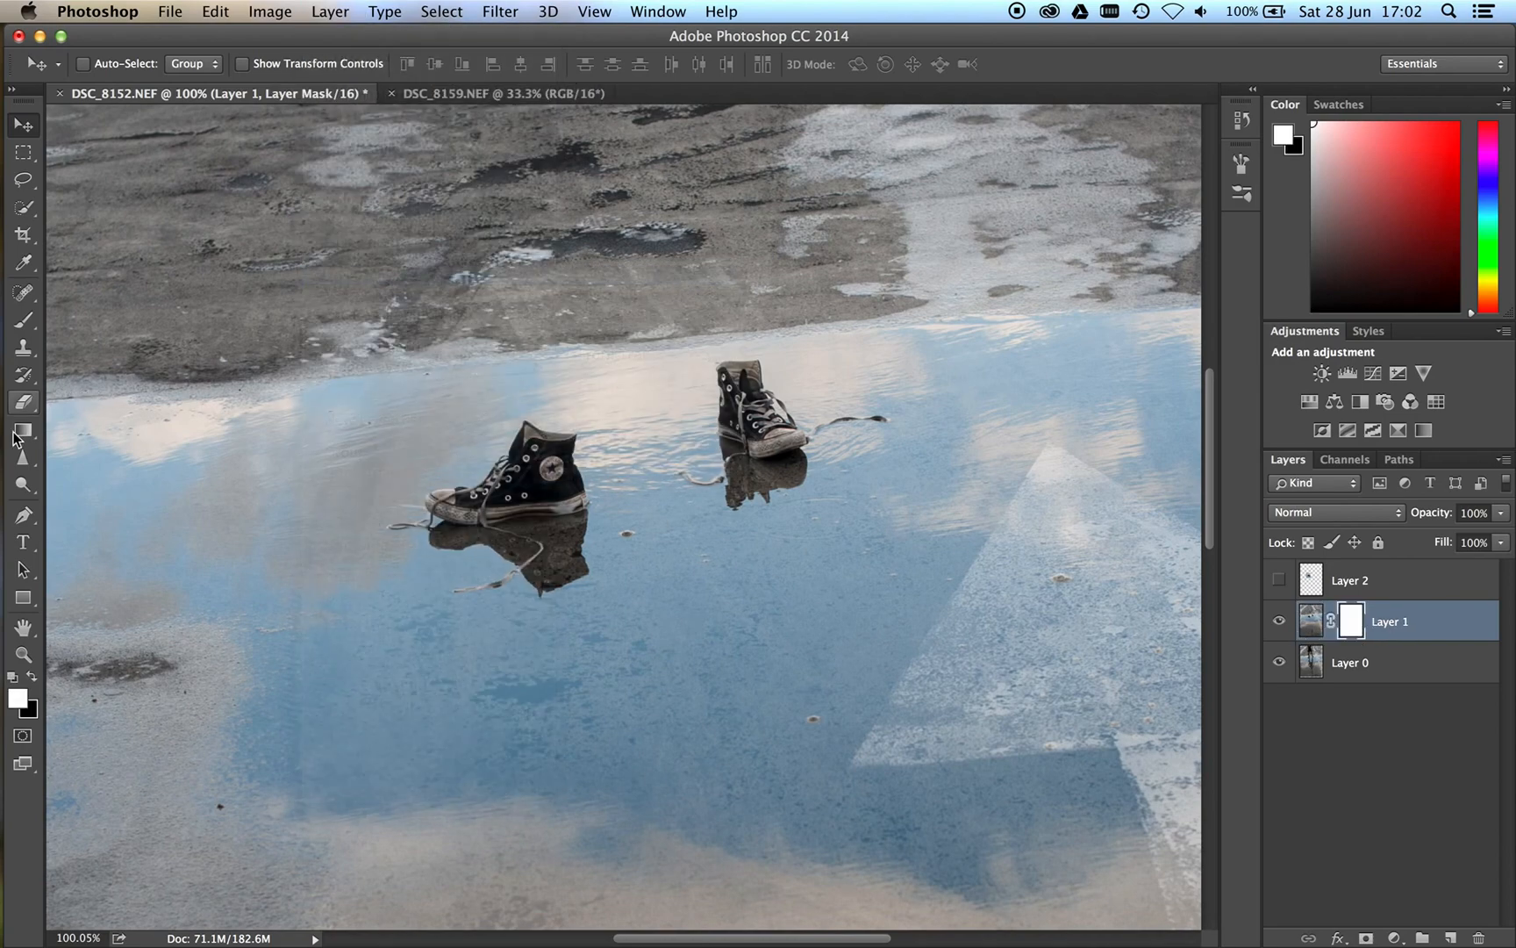
left_click(23, 430)
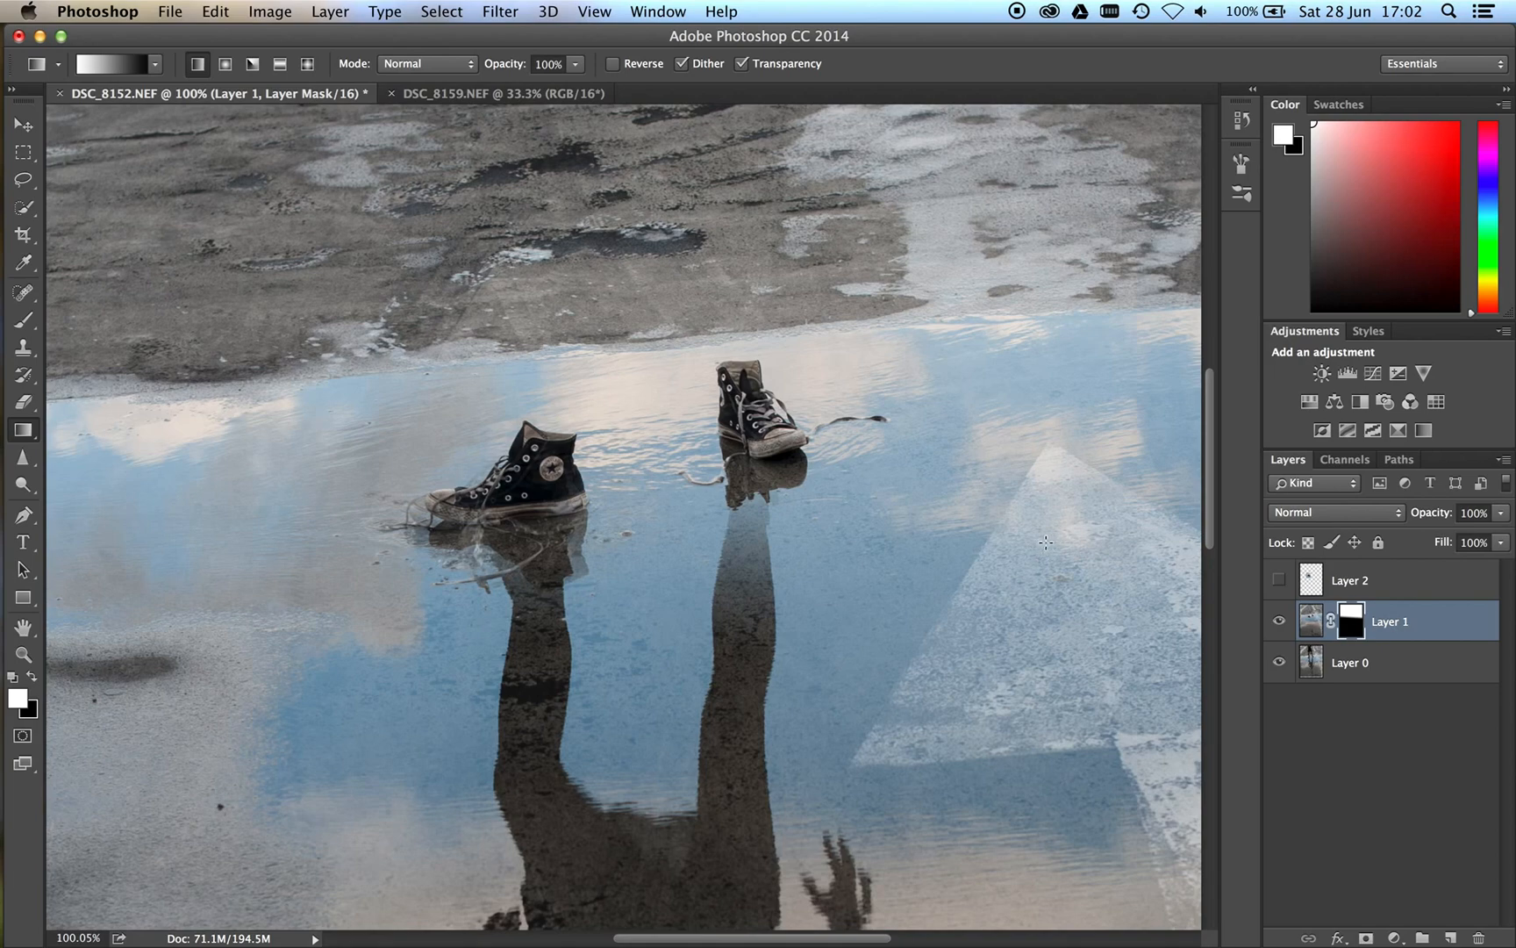
mouse_move(1167, 535)
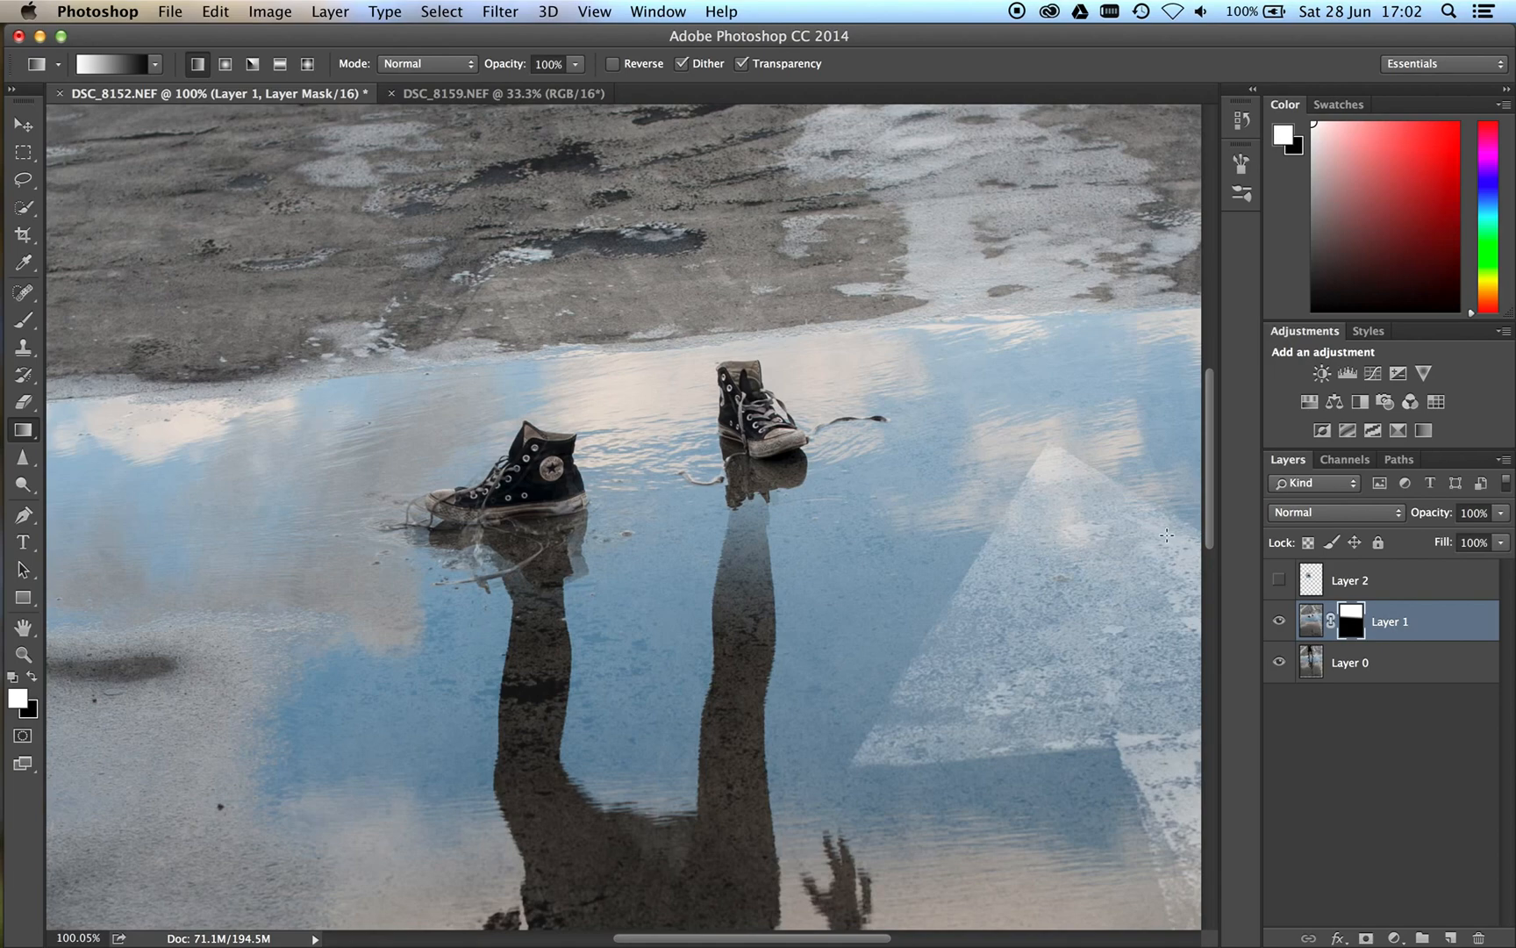
mouse_move(258, 393)
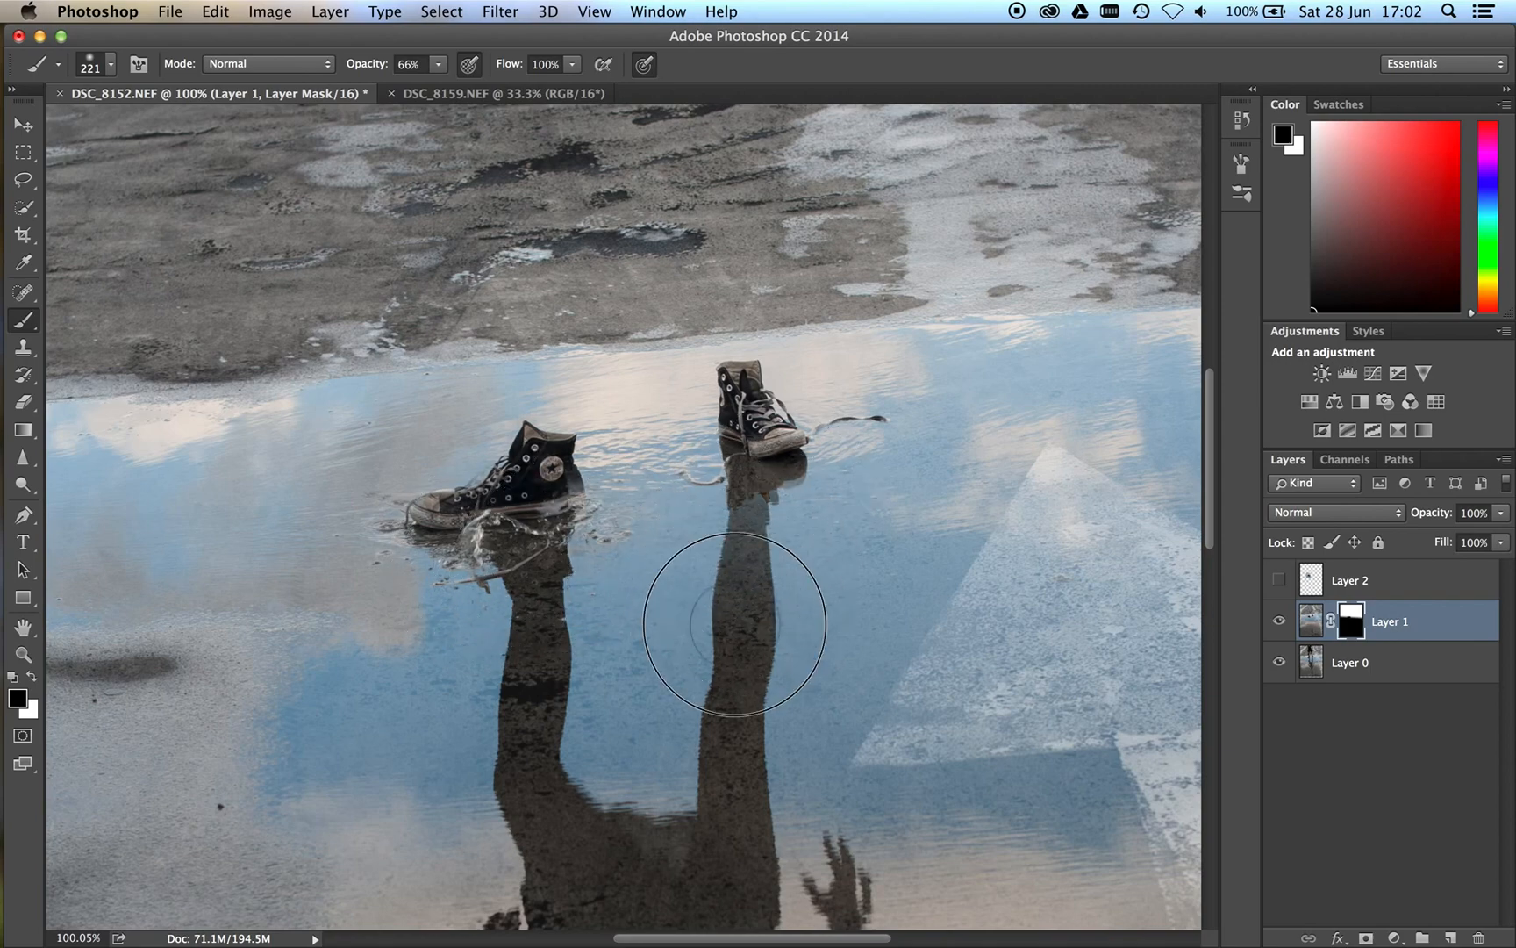
- Paint Layer 1's mask to expose more of the legs' reflection, then make Layer 2 active
left_click_drag(734, 623, 797, 463)
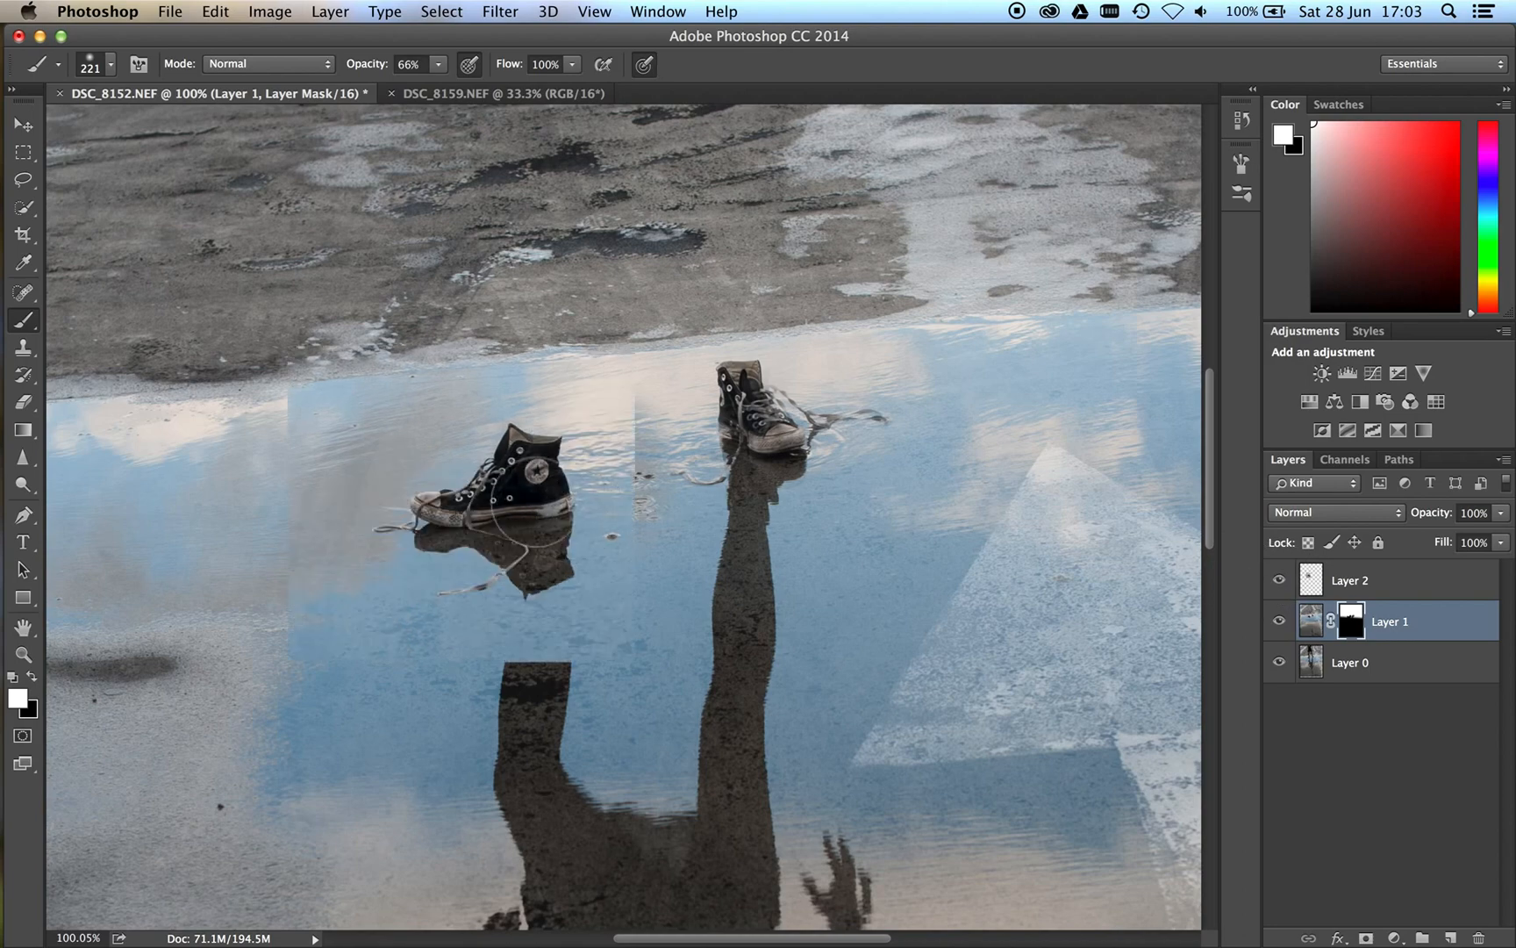
mouse_move(468, 135)
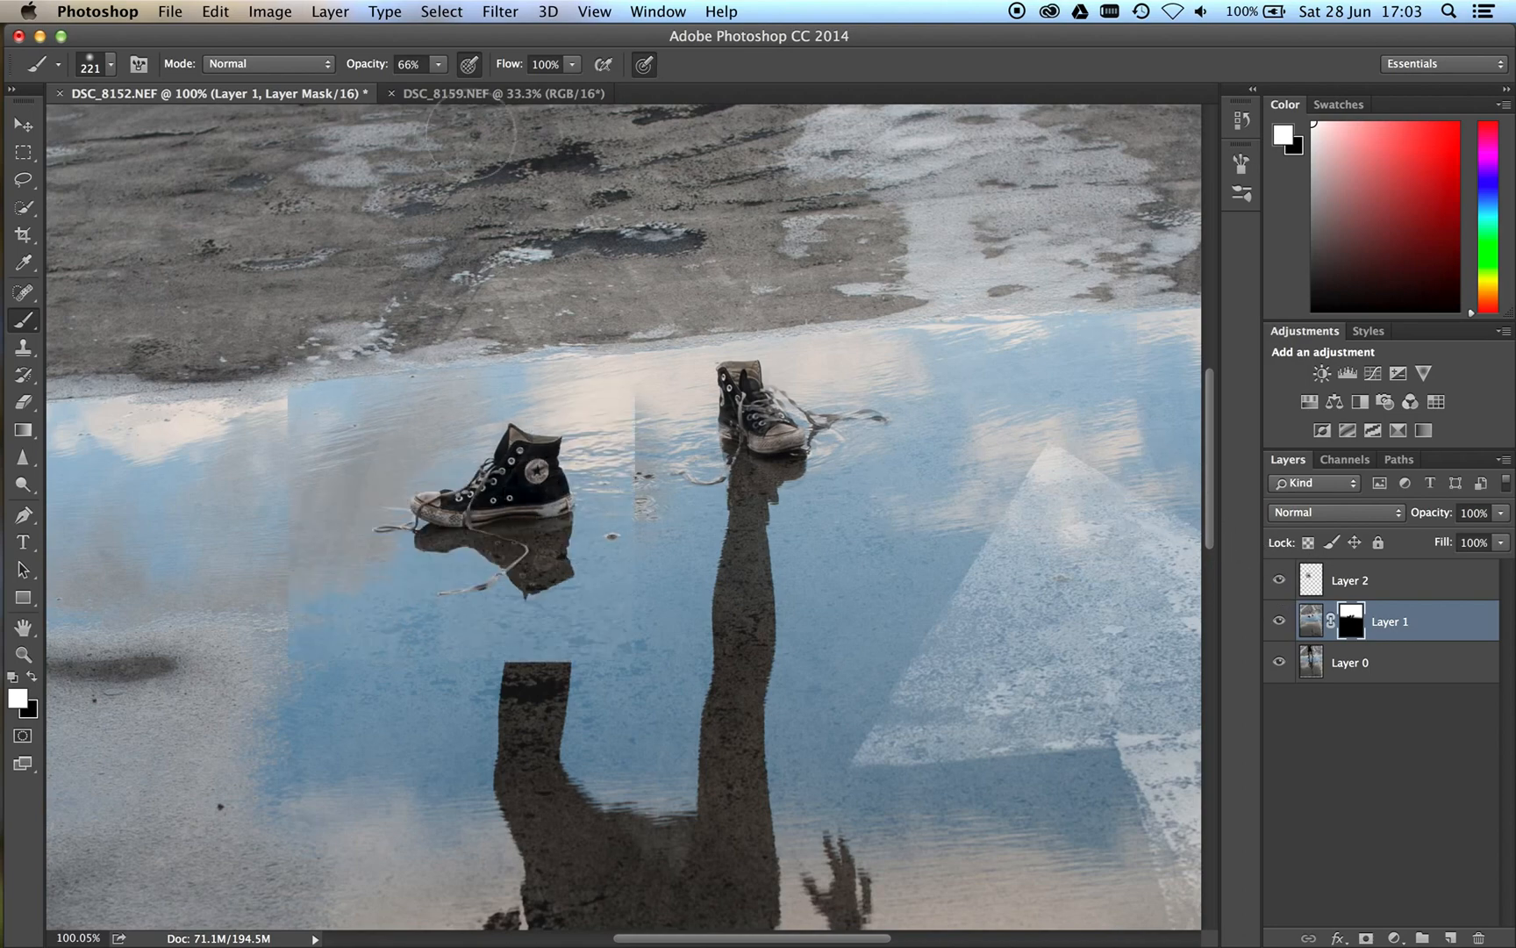
left_click(1348, 581)
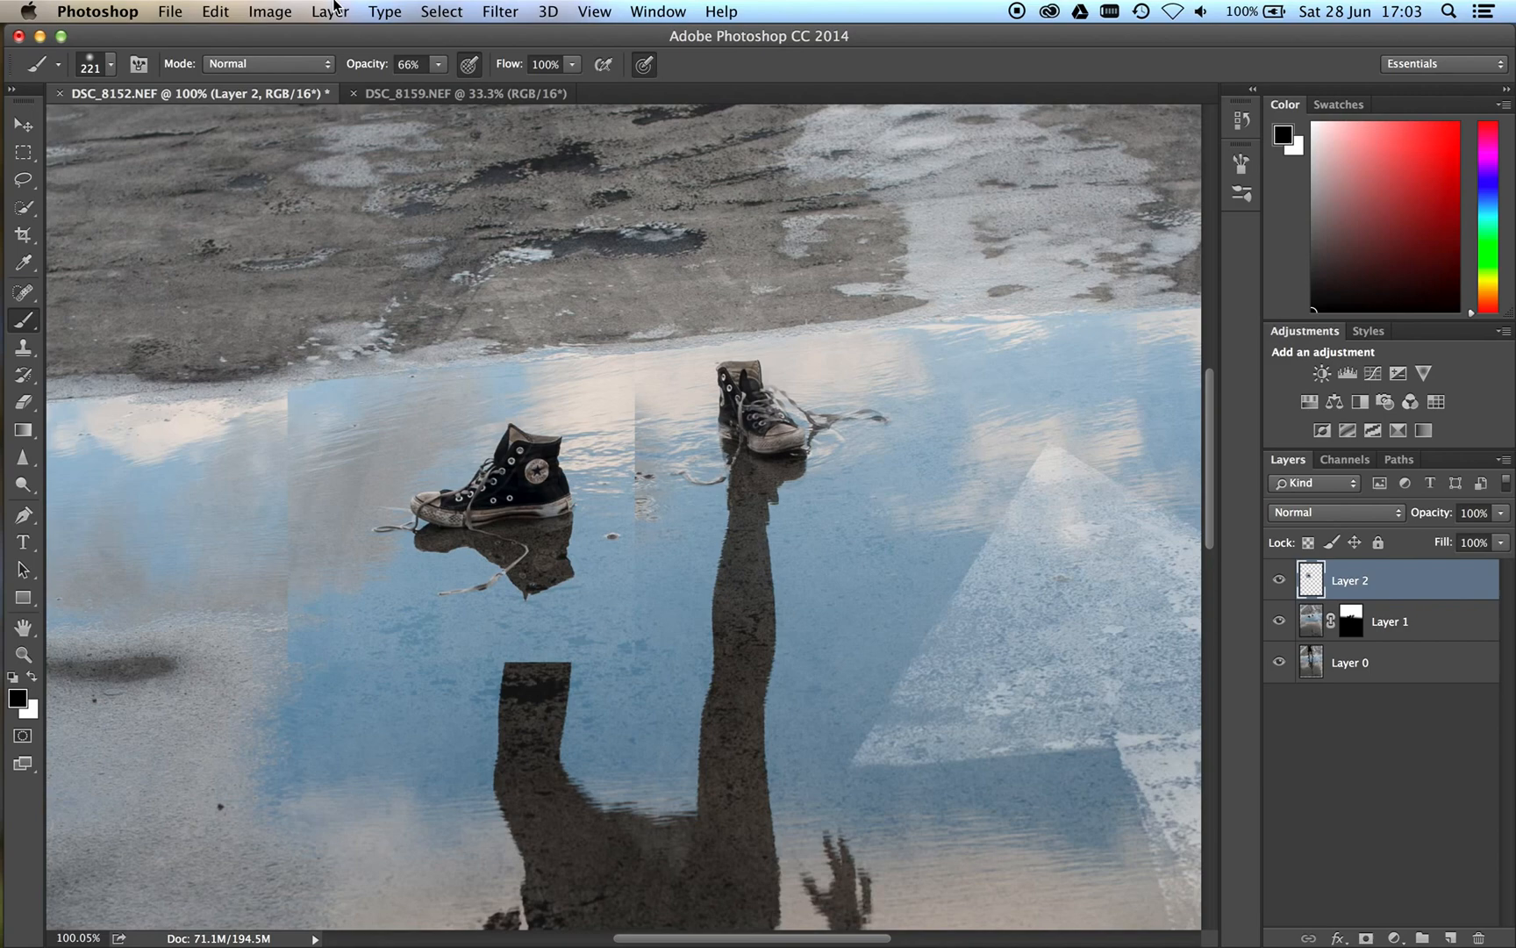
- Apply a Hide All mask to Layer 2, concealing the left-shoe patch
left_click(328, 12)
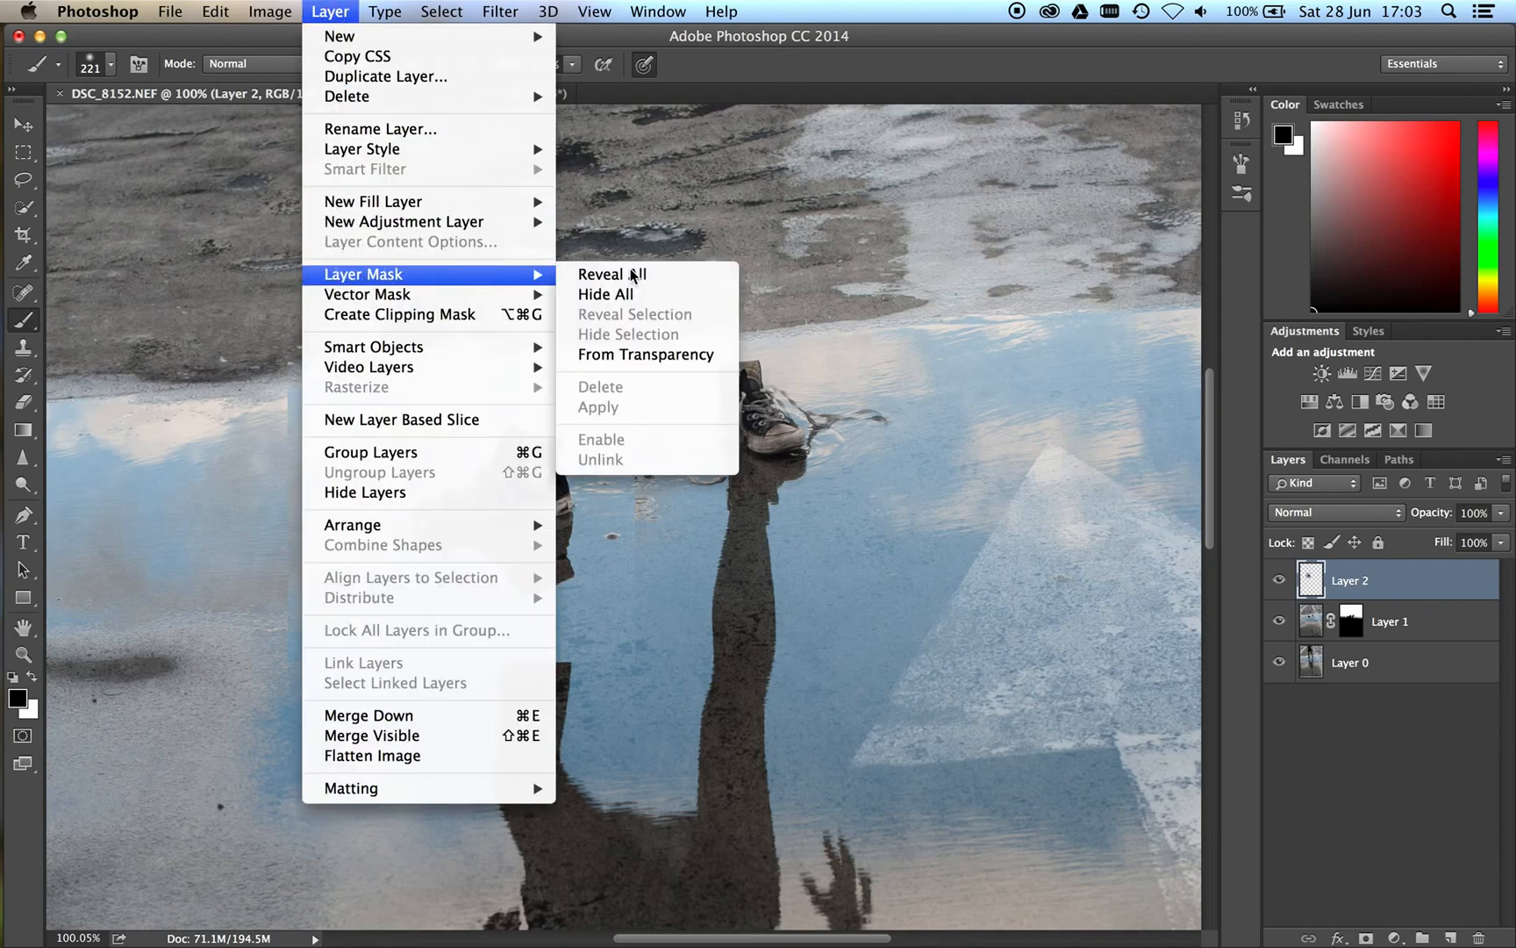
left_click(609, 274)
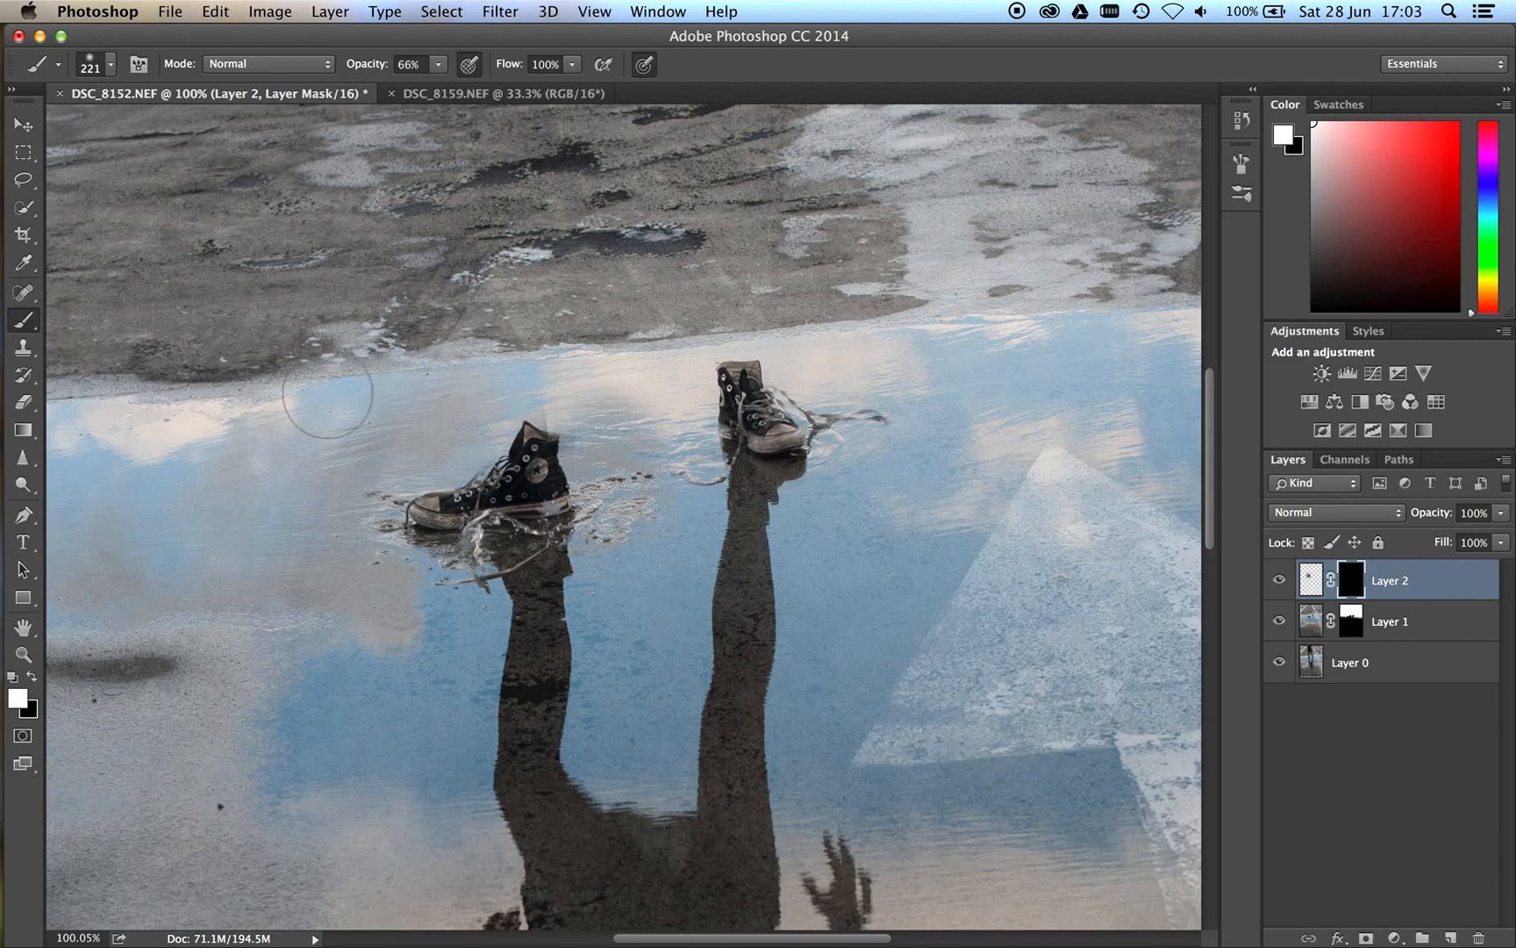
mouse_move(523, 469)
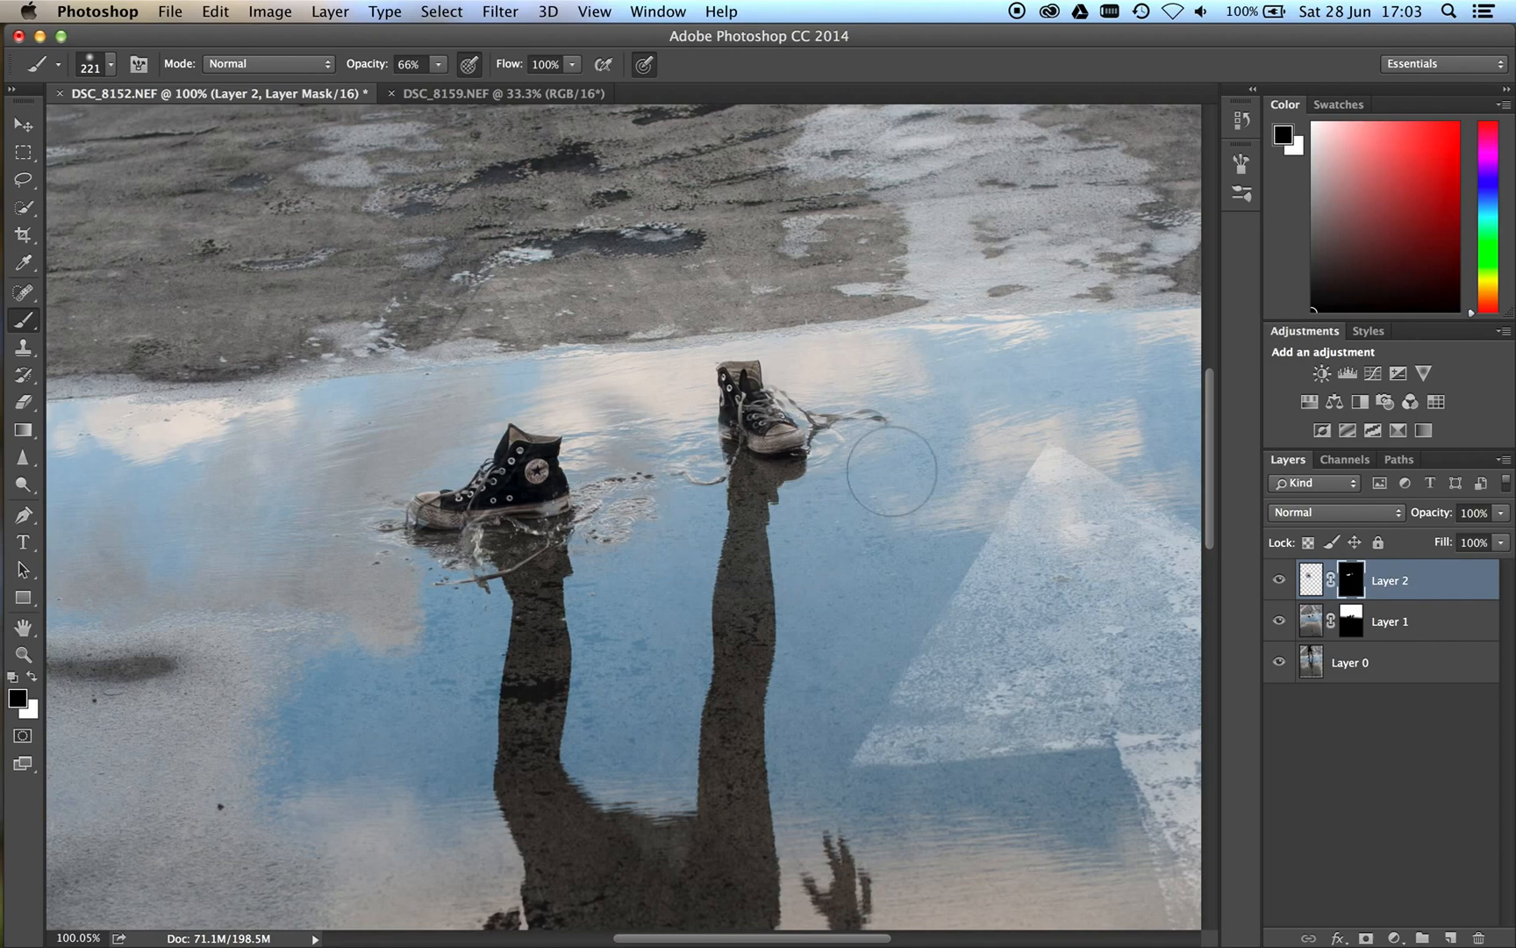
mouse_move(908, 469)
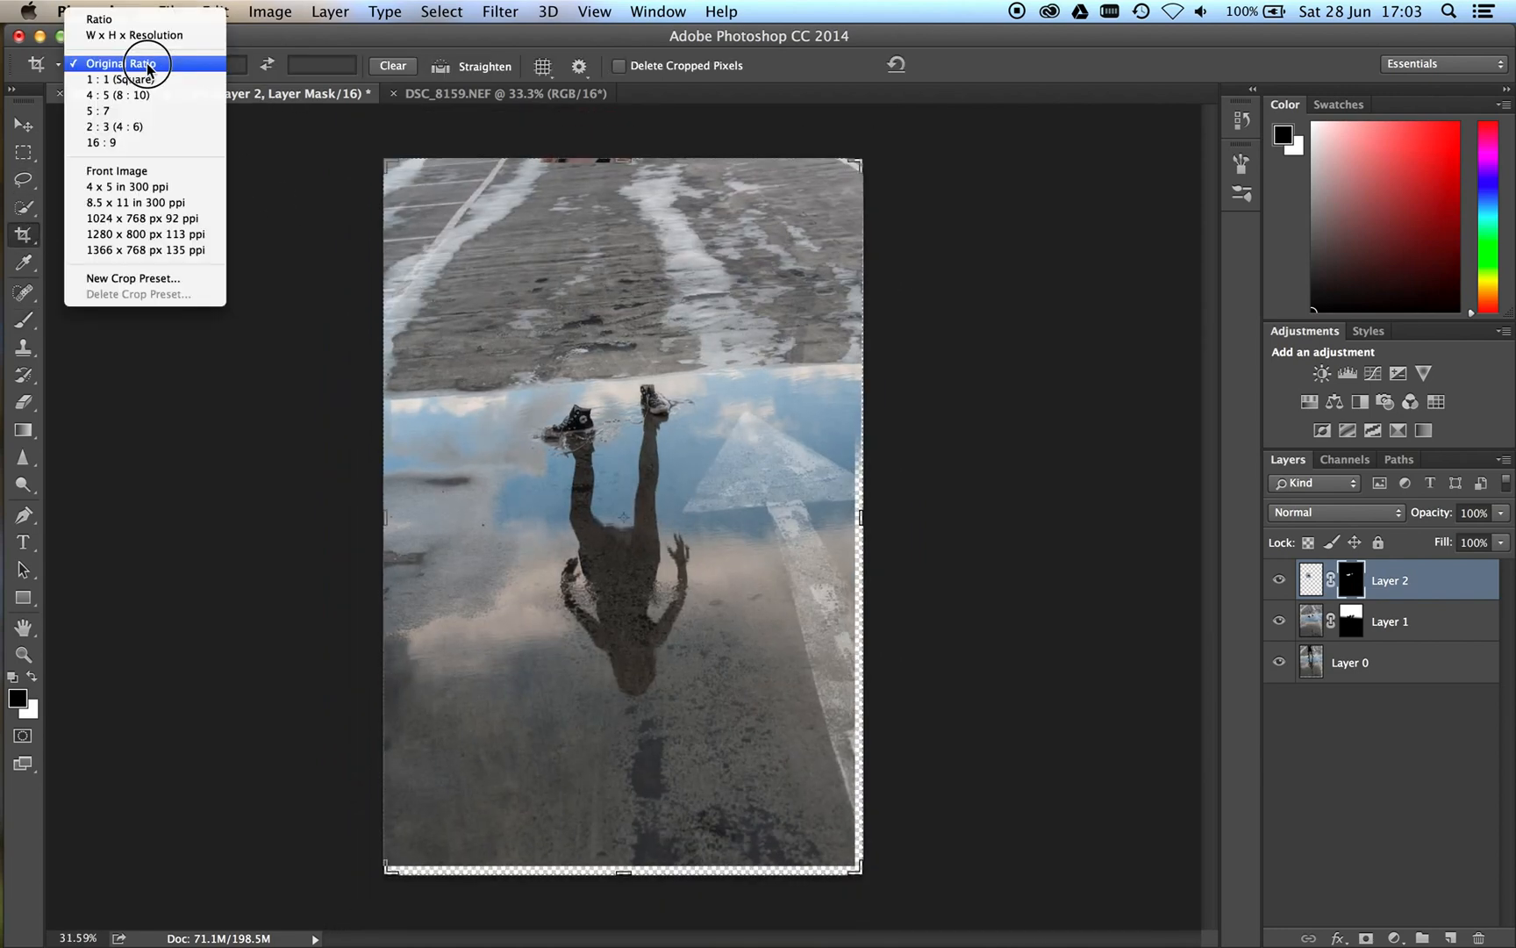
- Crop the composite to a 2:3 (4:6) portrait framing the reflected figure
left_click(114, 126)
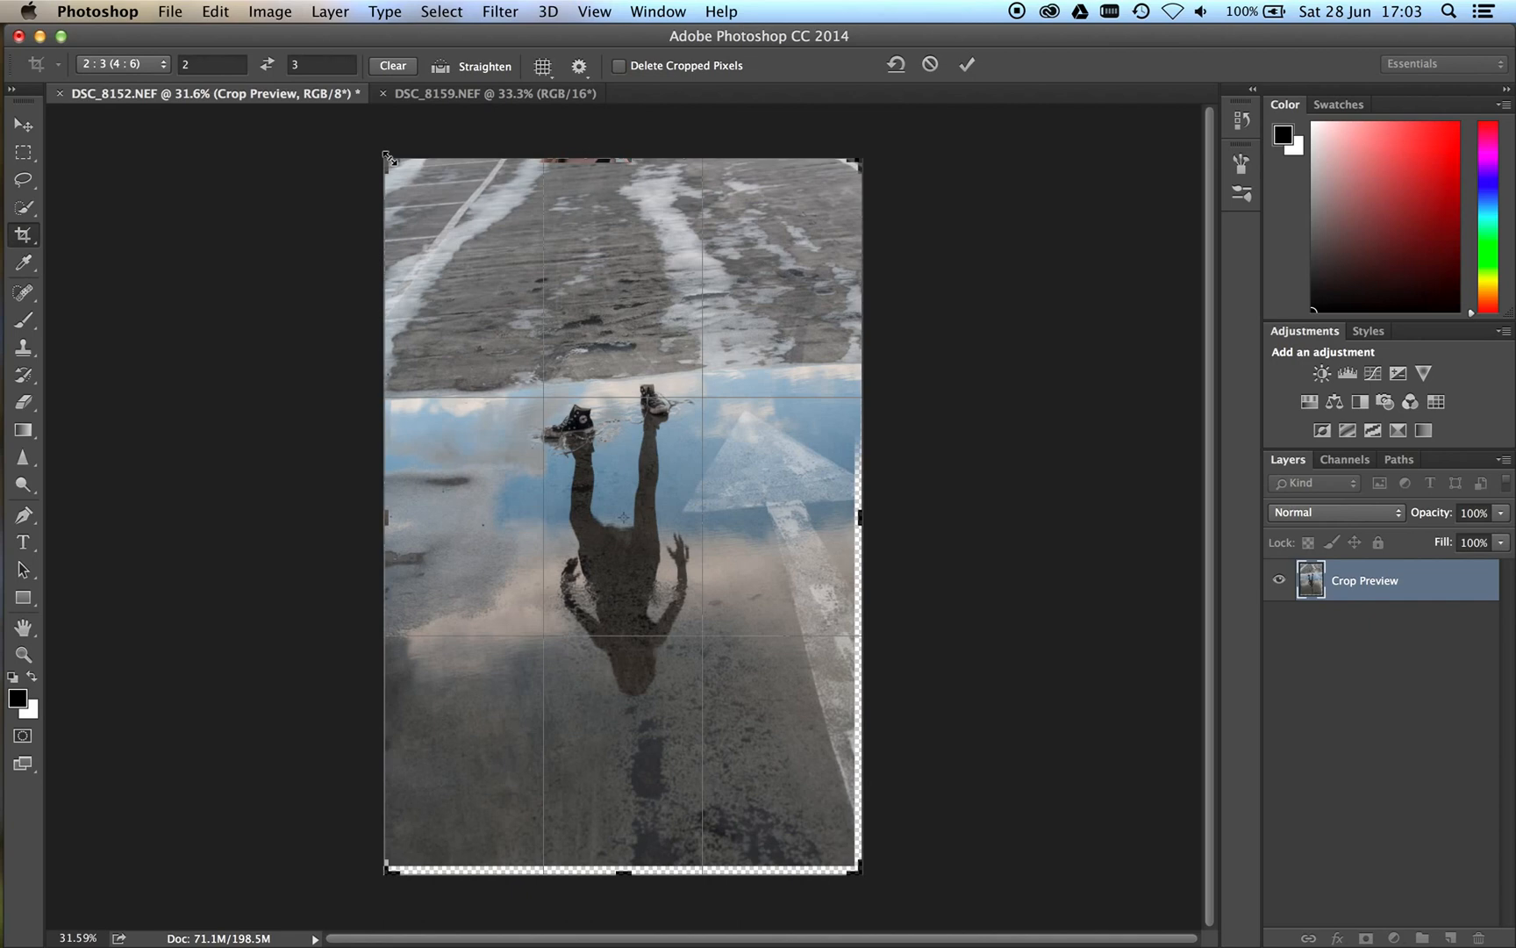
left_click_drag(855, 866, 834, 833)
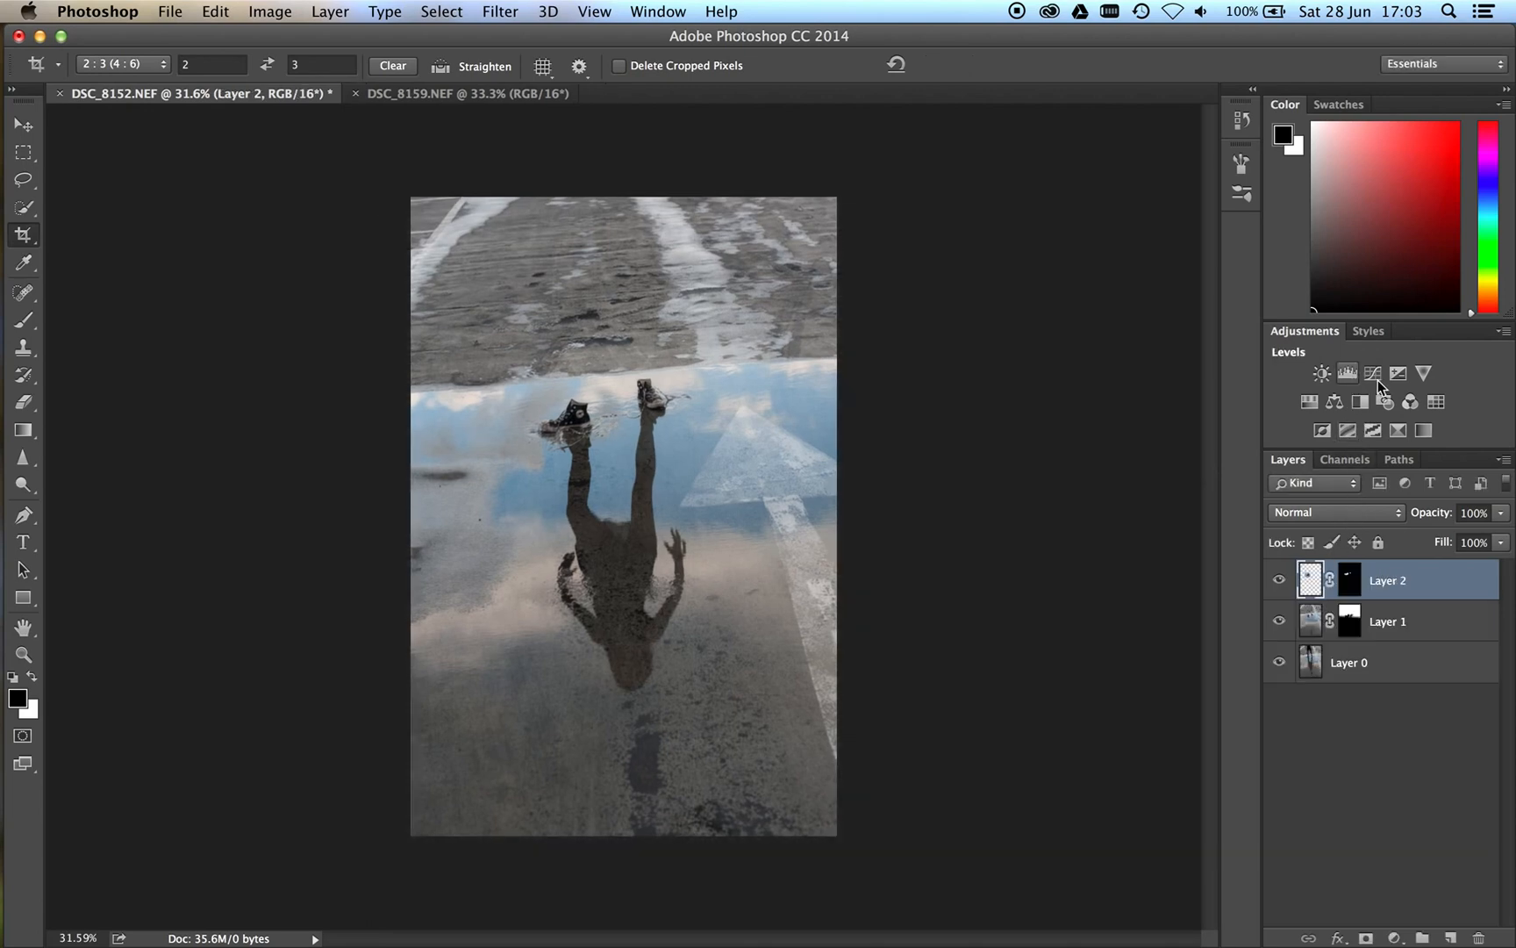
- Add a Curves adjustment layer with an S-shaped contrast curve above the composite
left_click(1373, 374)
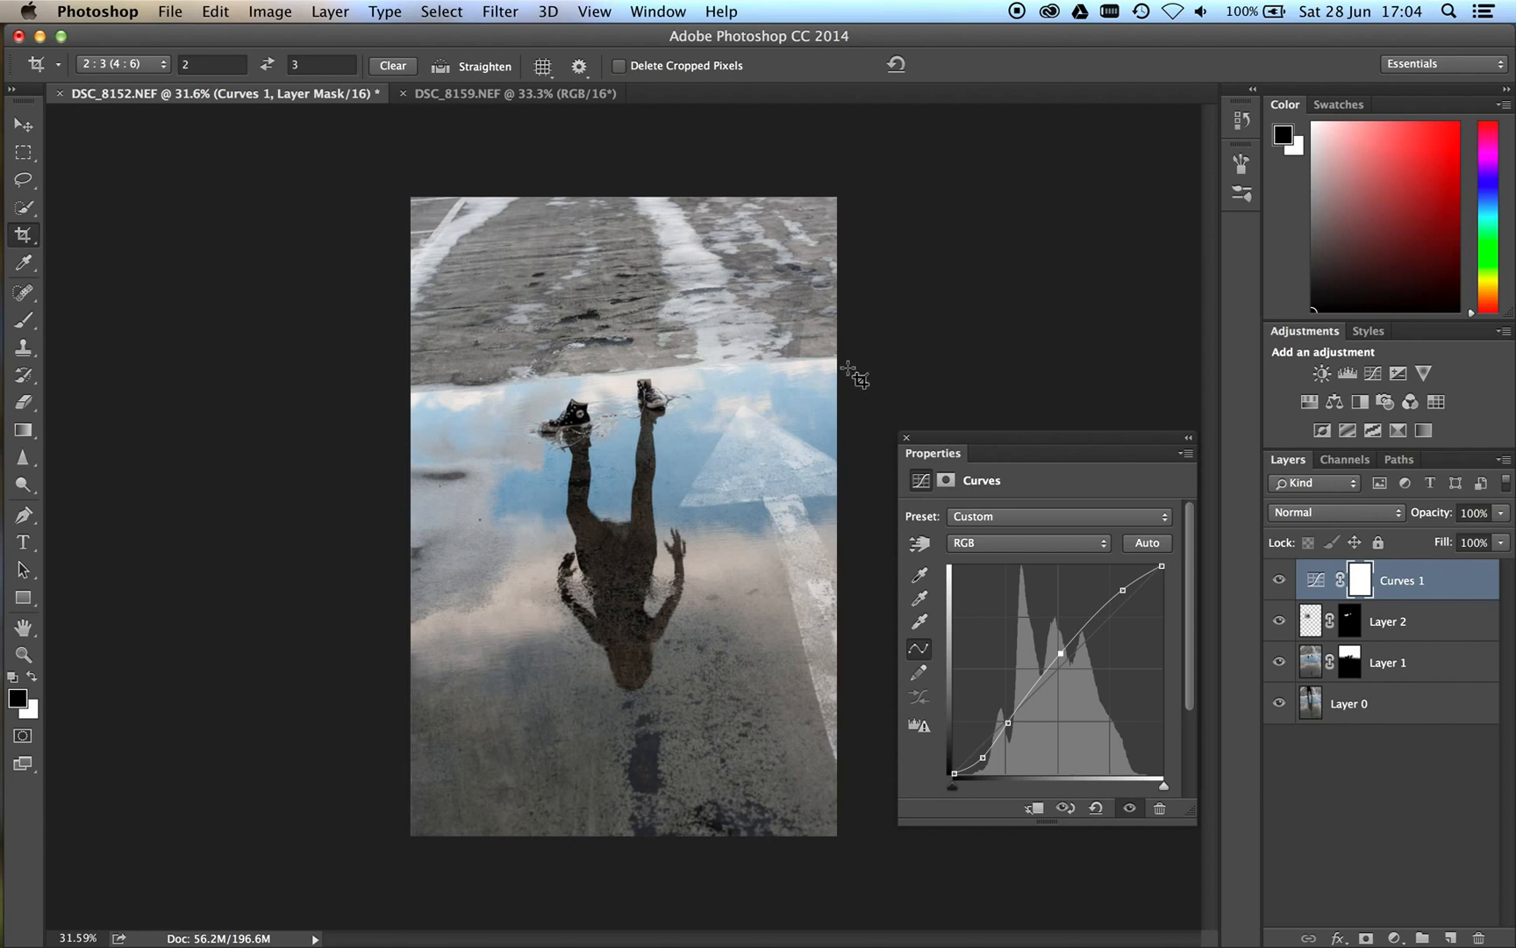
mouse_move(909, 339)
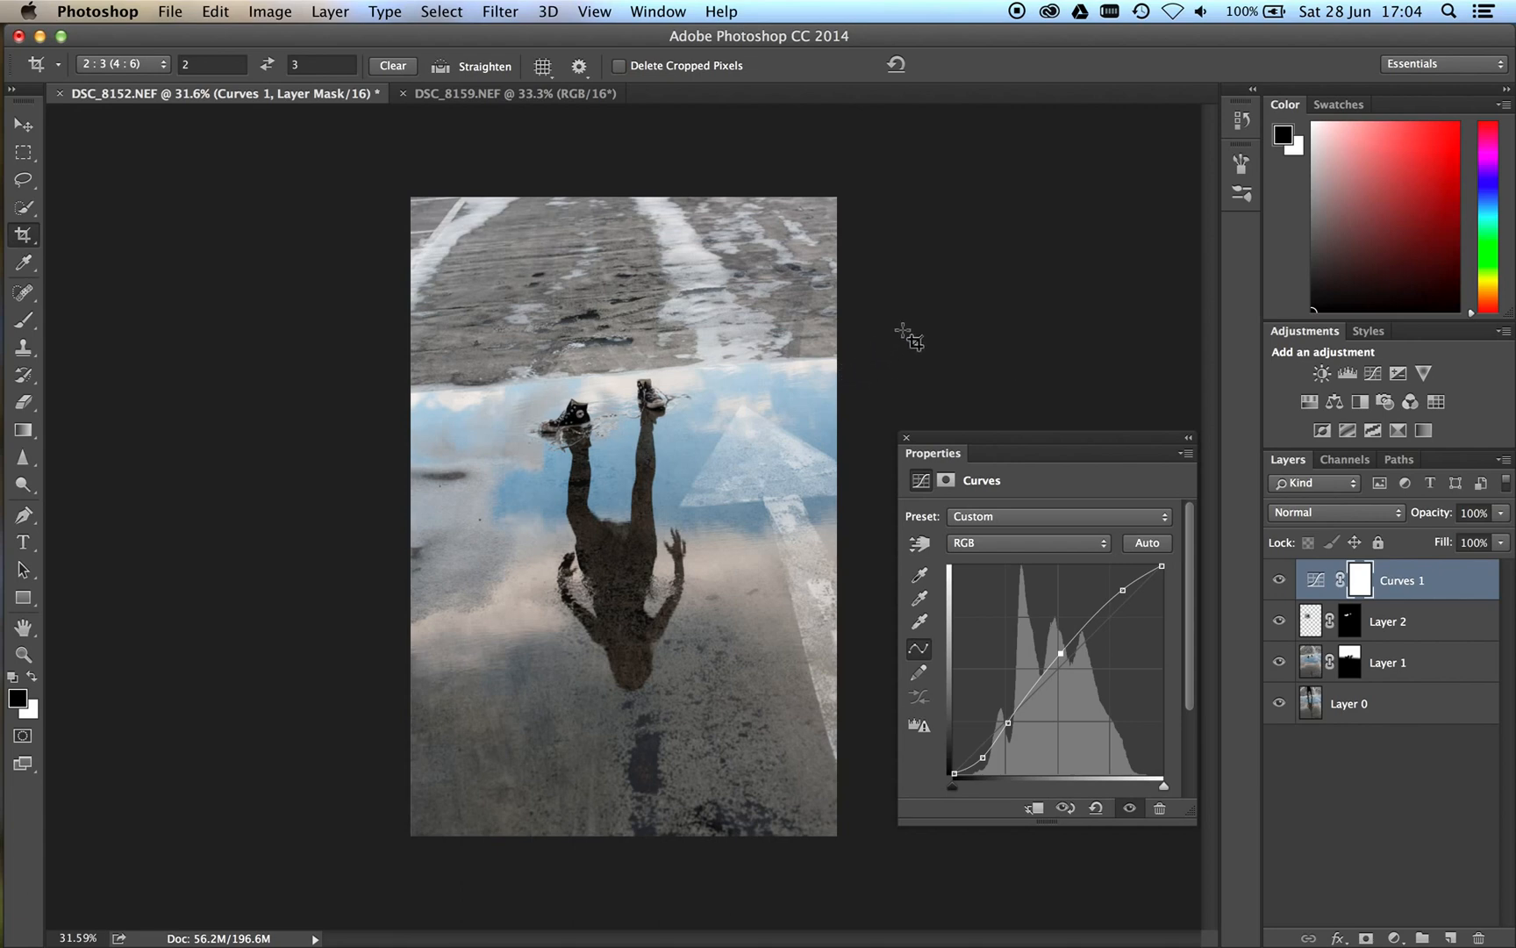
mouse_move(935, 321)
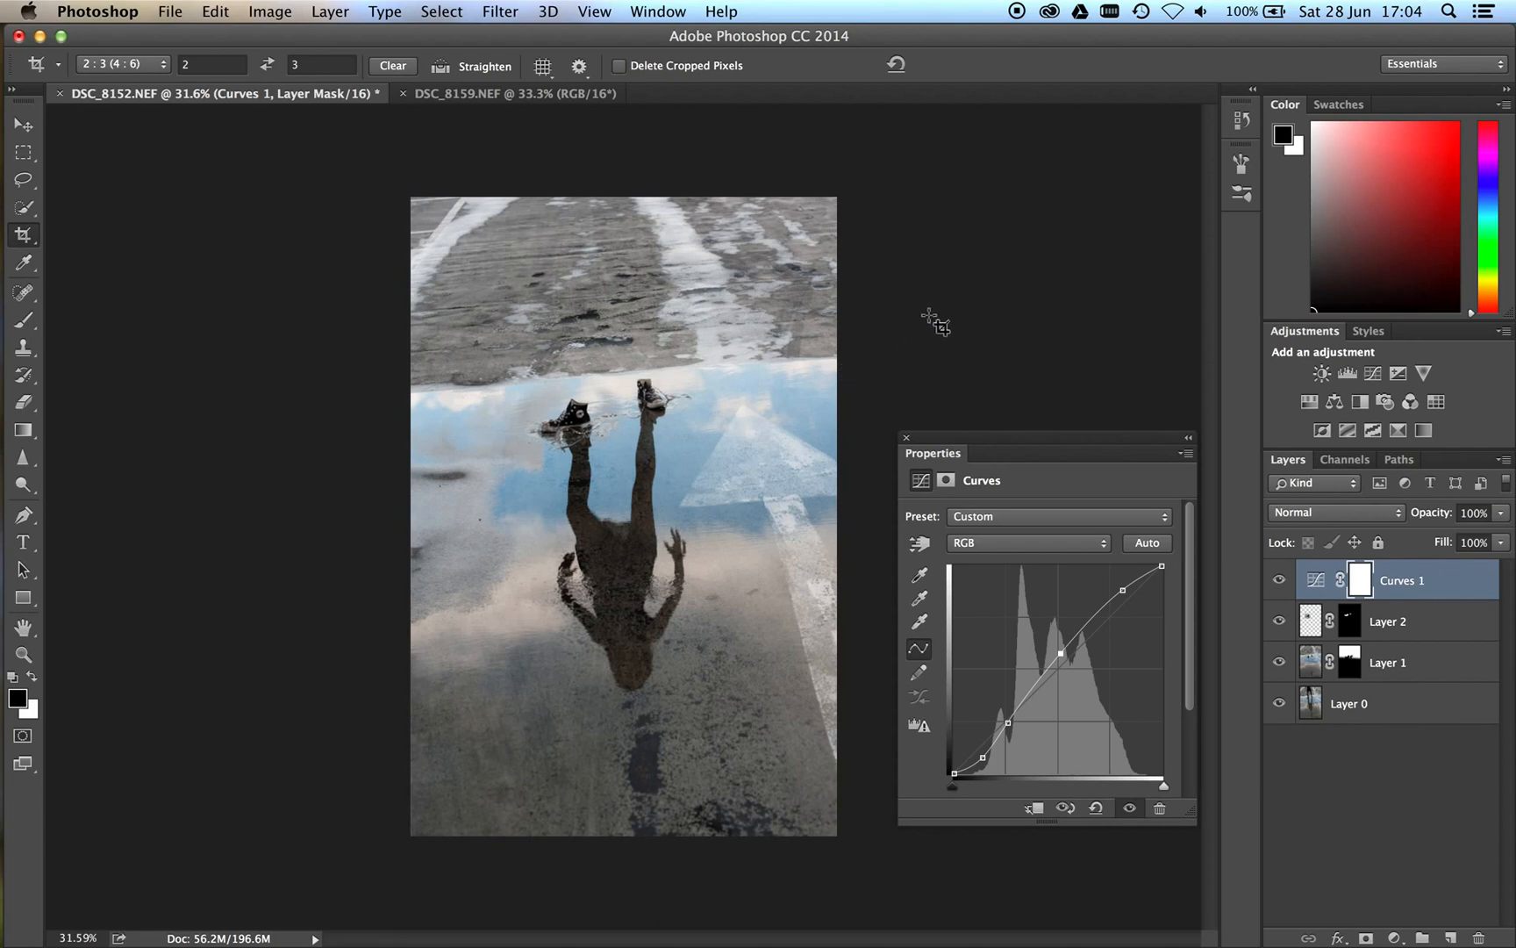